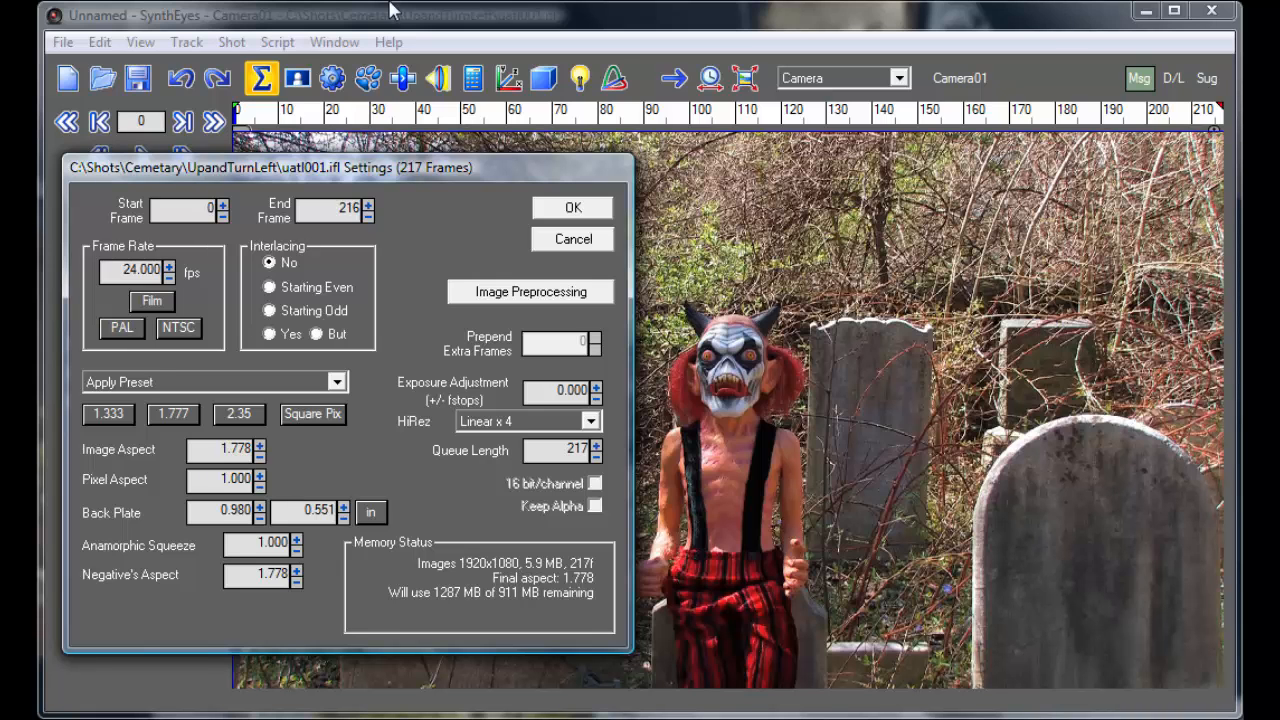
mouse_move(372, 270)
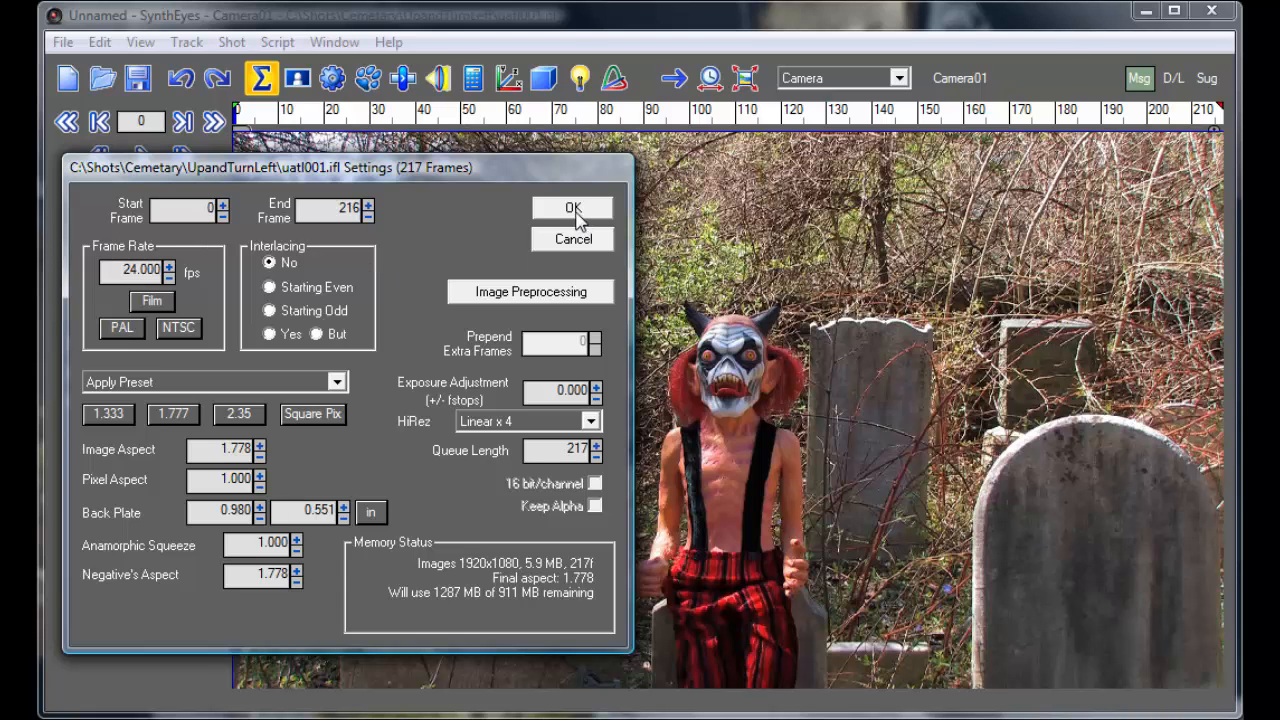
Load the cemetery sequence and inspect the motion-blurred pan frames near 197–199.
click(572, 208)
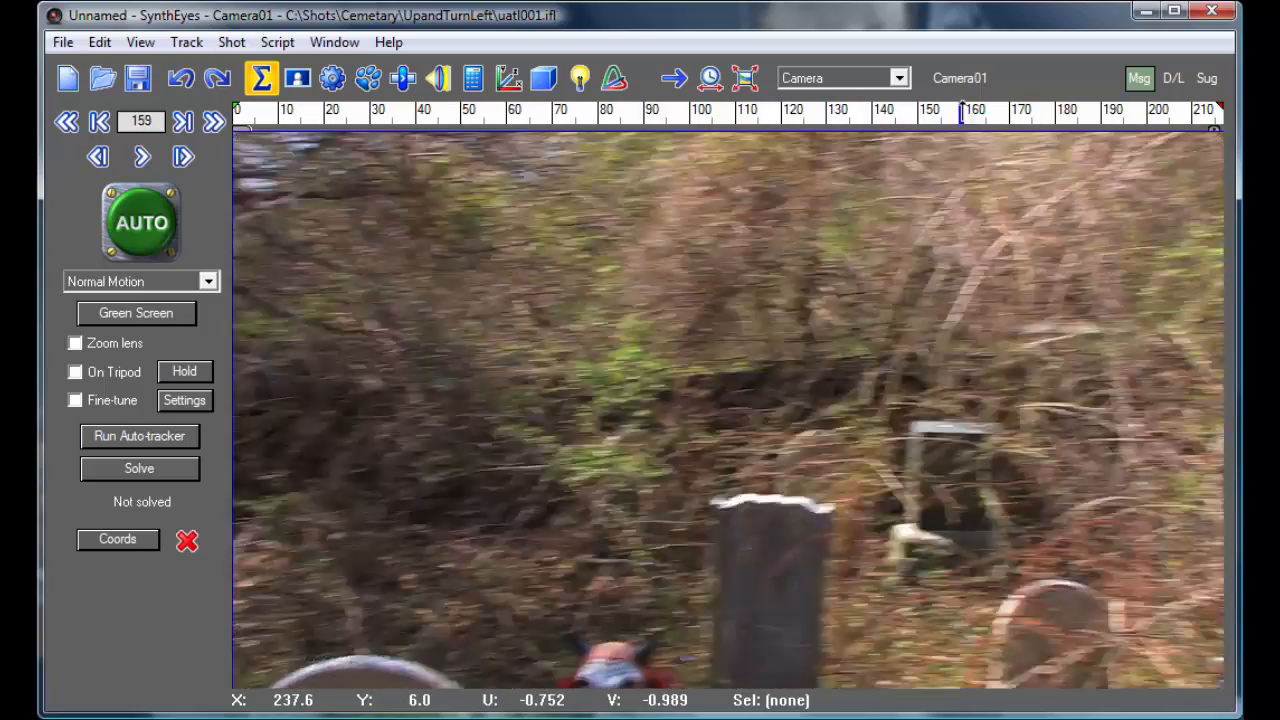
click(1018, 122)
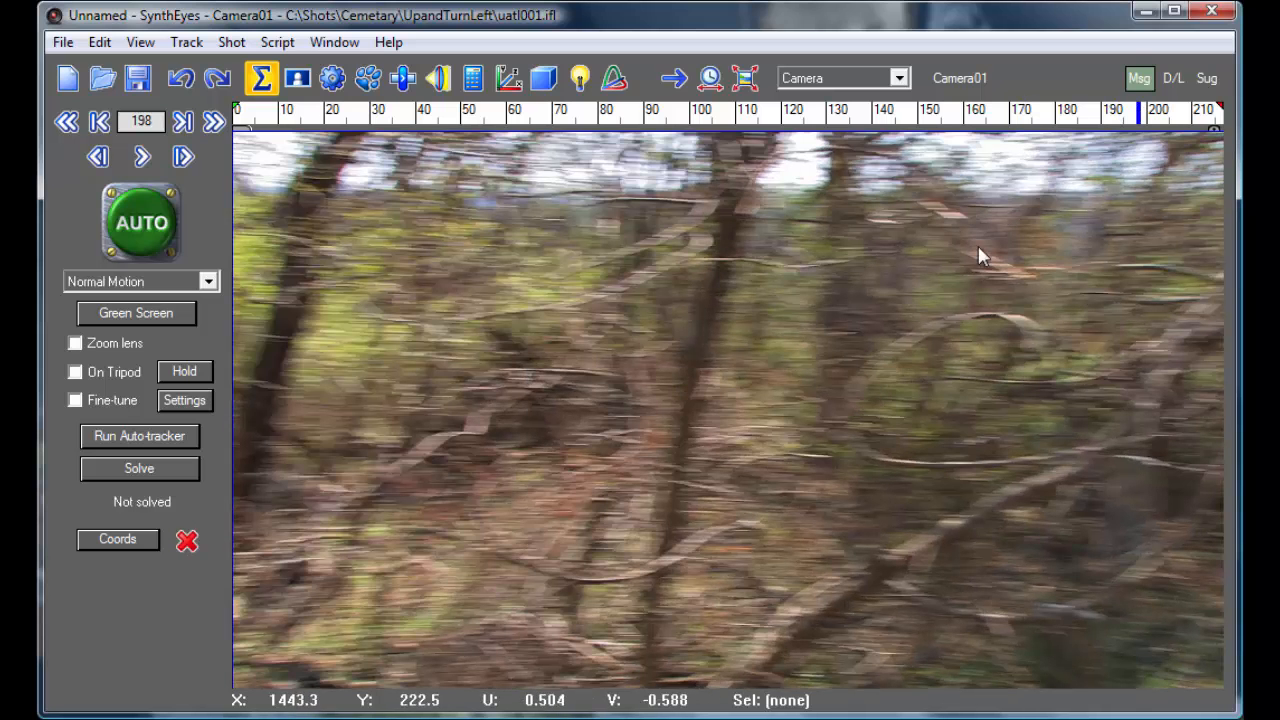
mouse_move(745, 290)
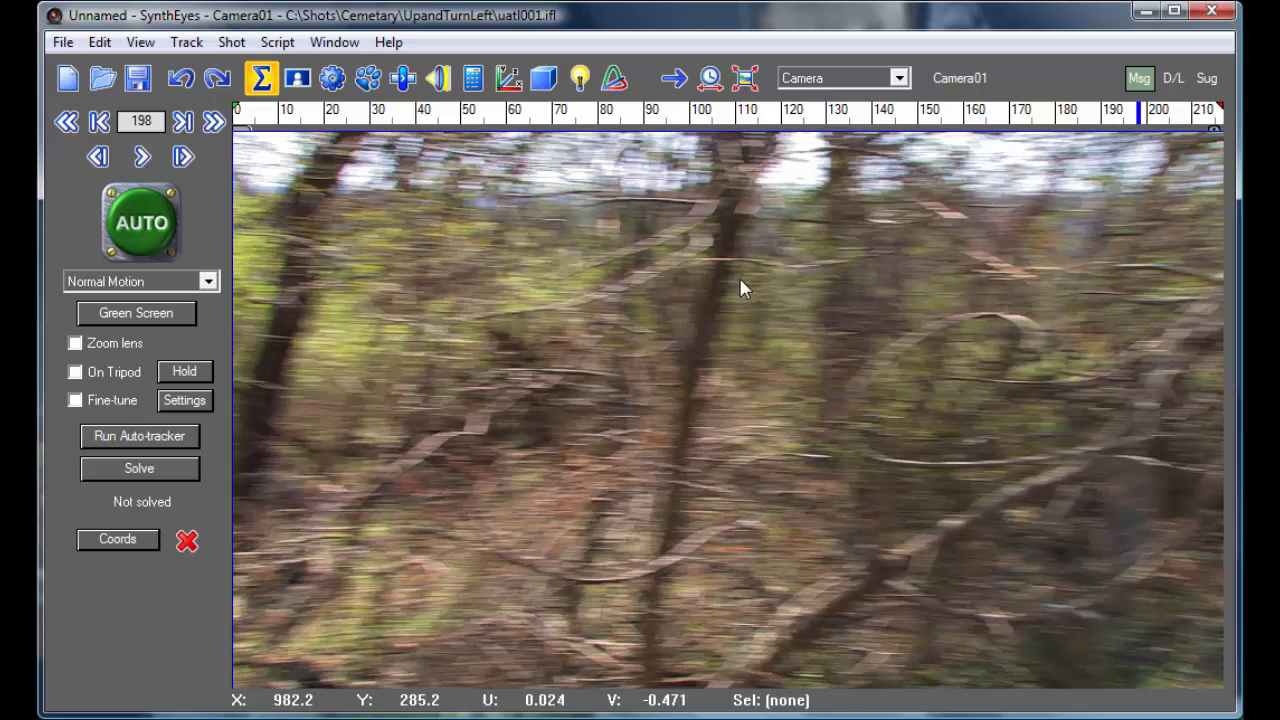
mouse_move(958, 196)
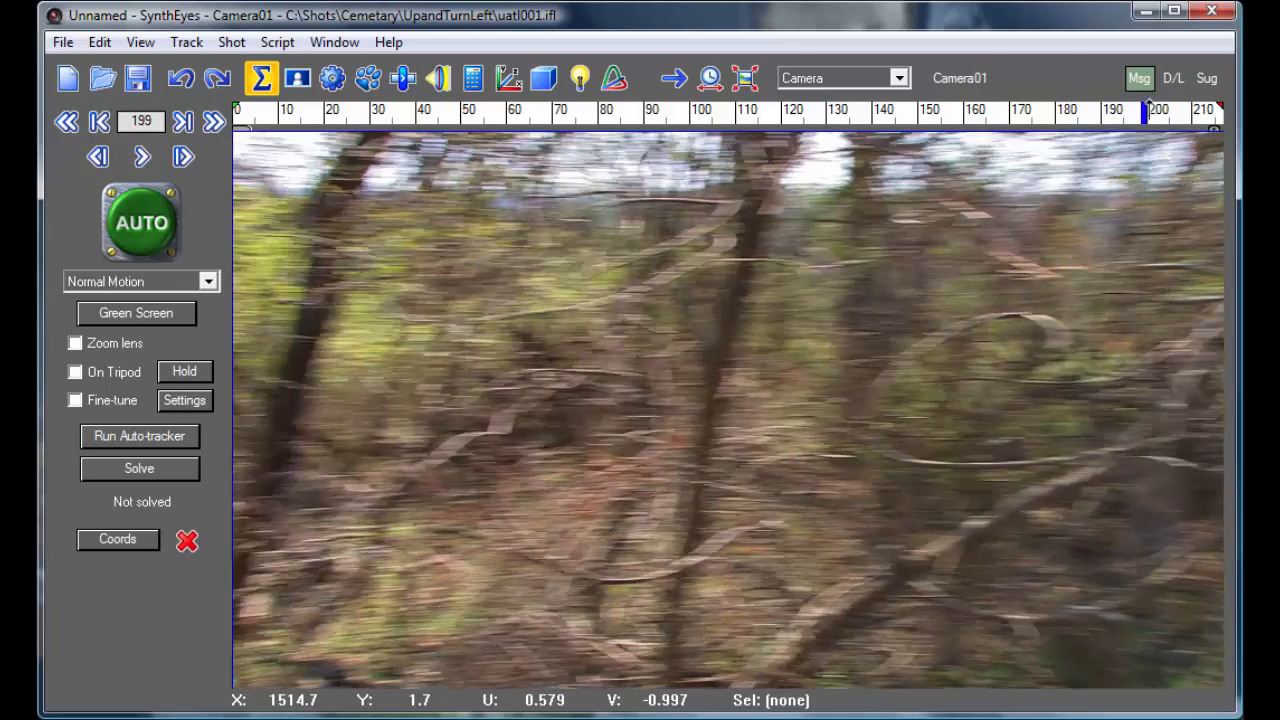
click(98, 156)
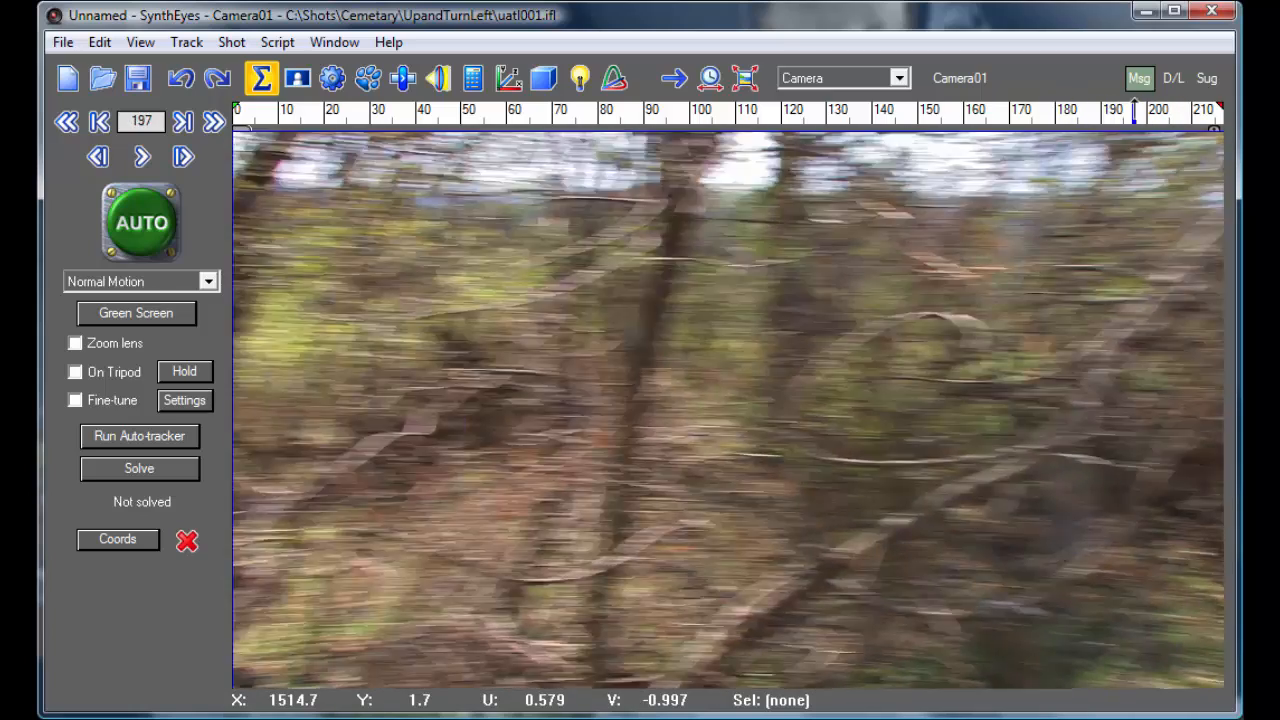
Scrub the timeline to frame 148, the sharp gravestone view just before the whip pan.
click(895, 110)
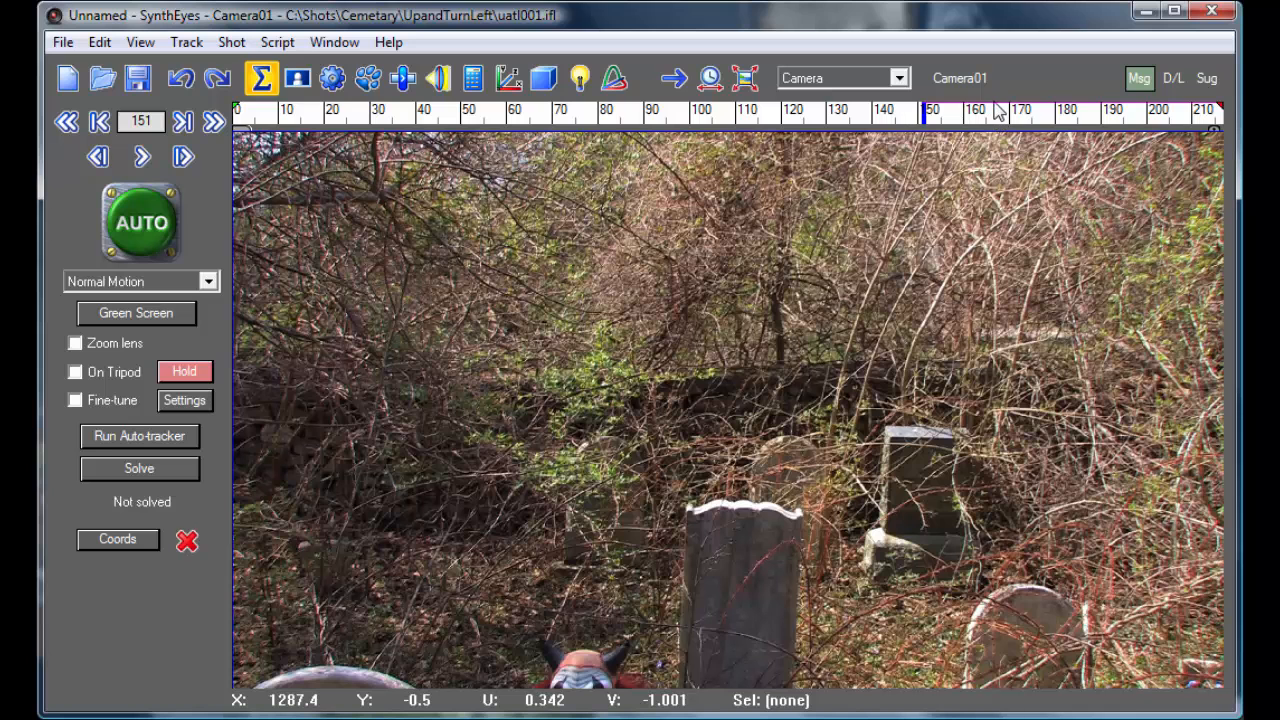
mouse_move(1195, 115)
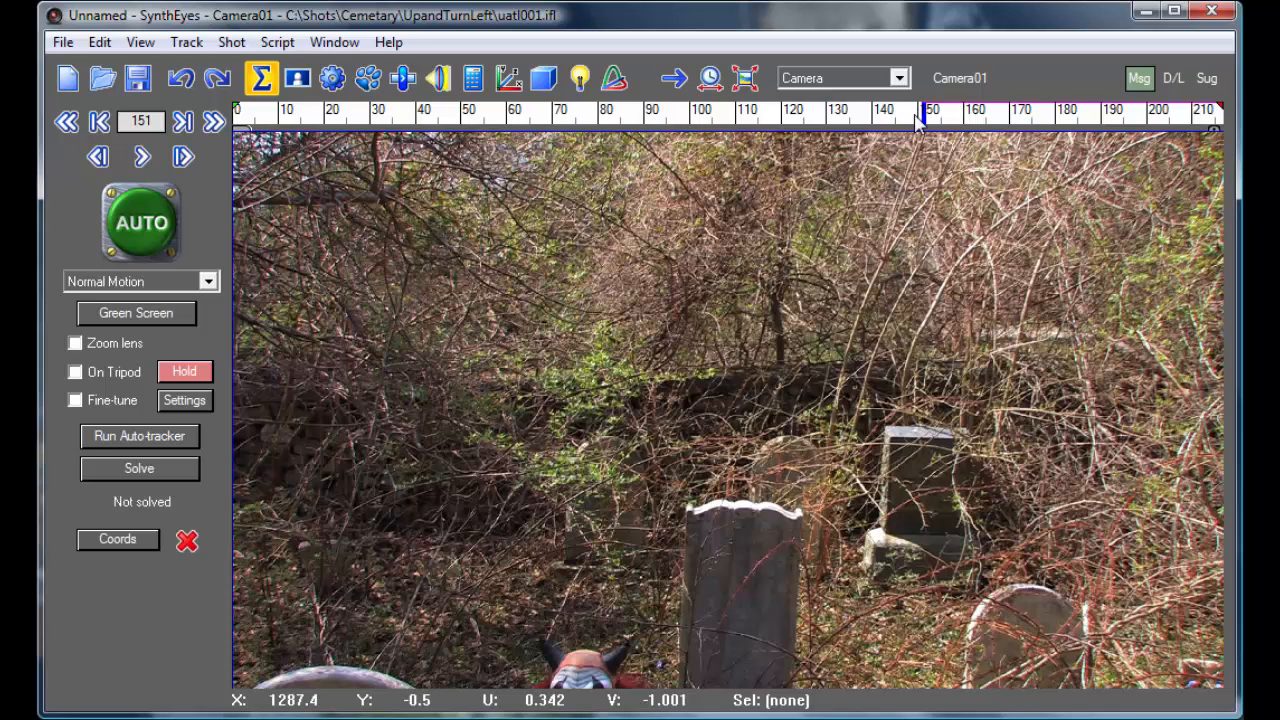
mouse_move(360, 138)
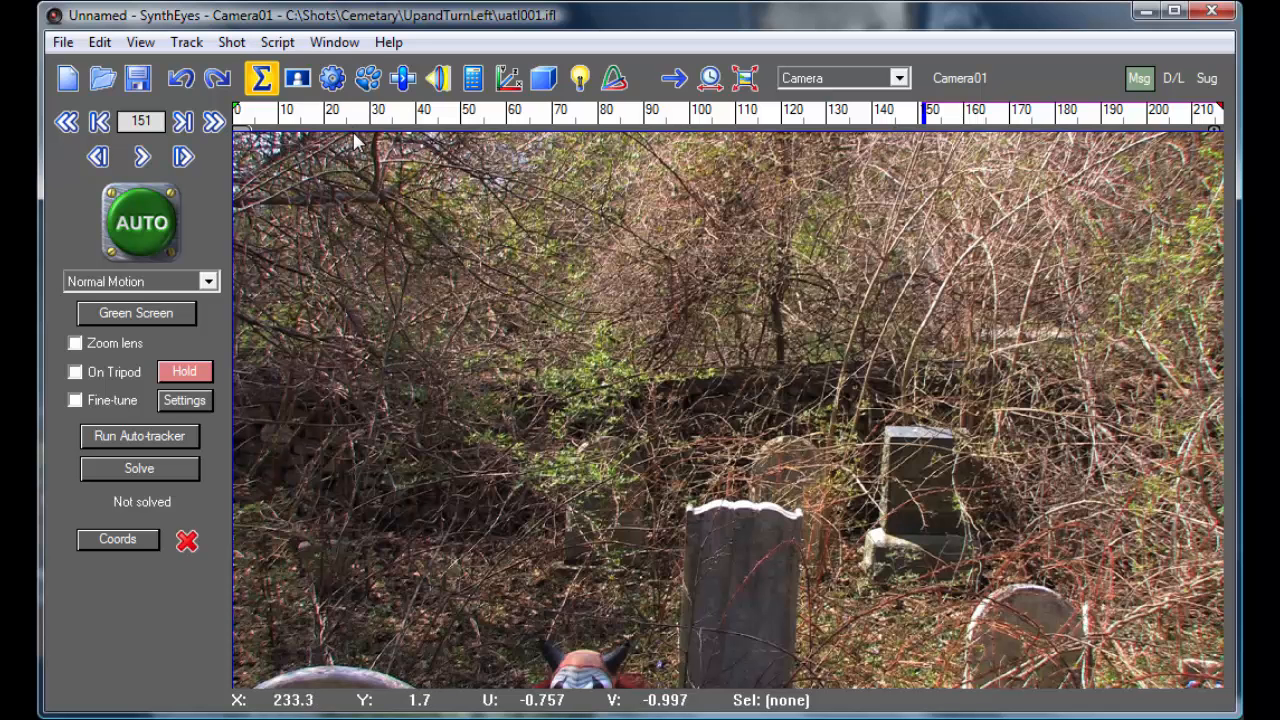
click(505, 111)
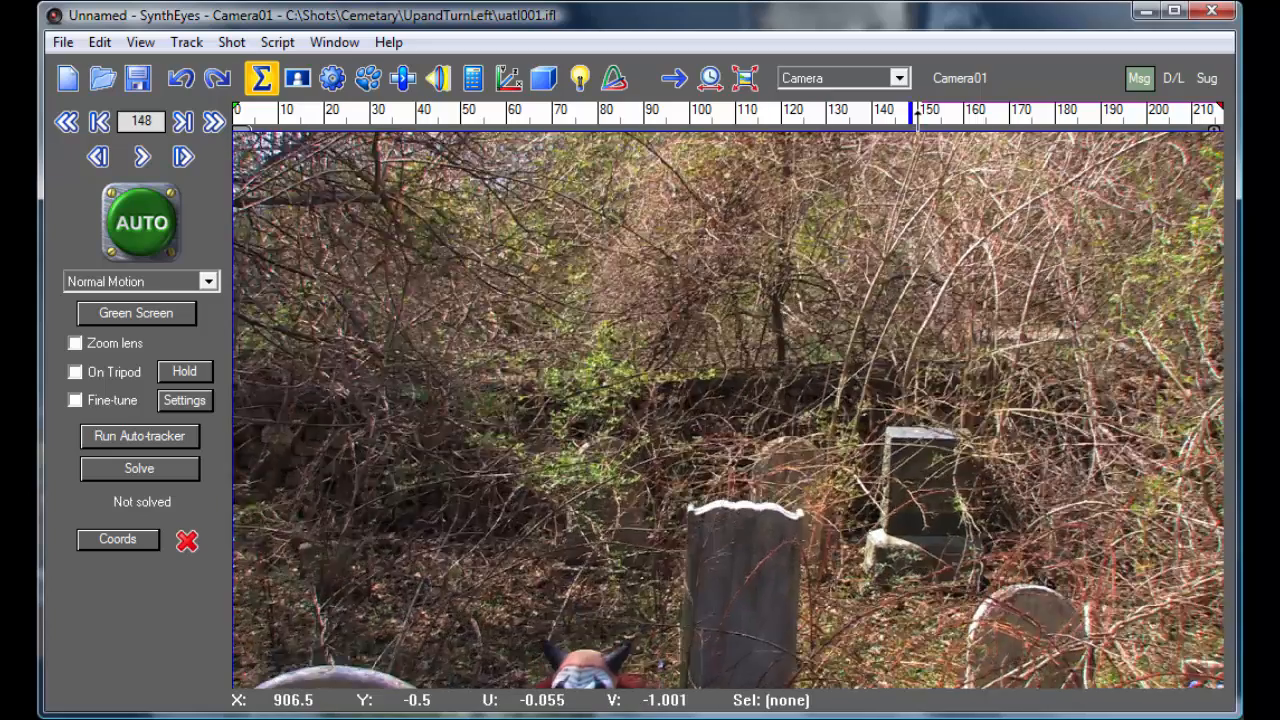
Jump to an early frame near 23 showing the clown-masked figure among gravestones.
click(342, 111)
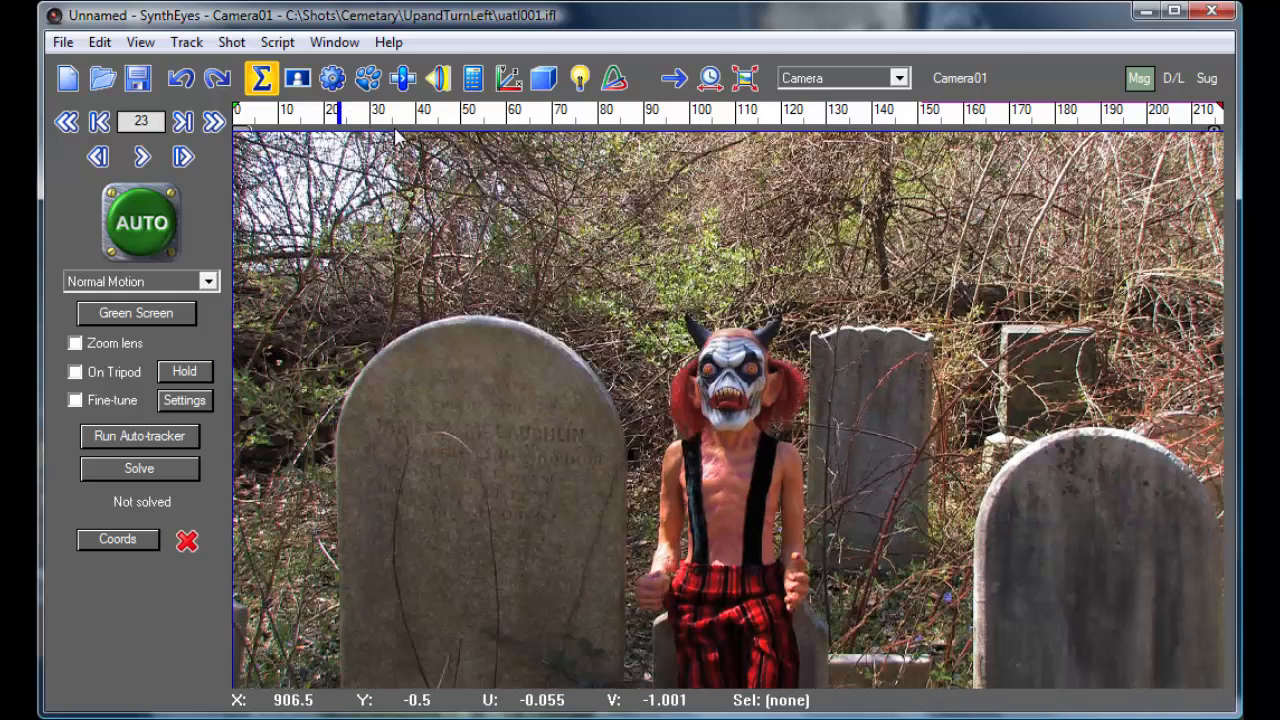
mouse_move(210, 237)
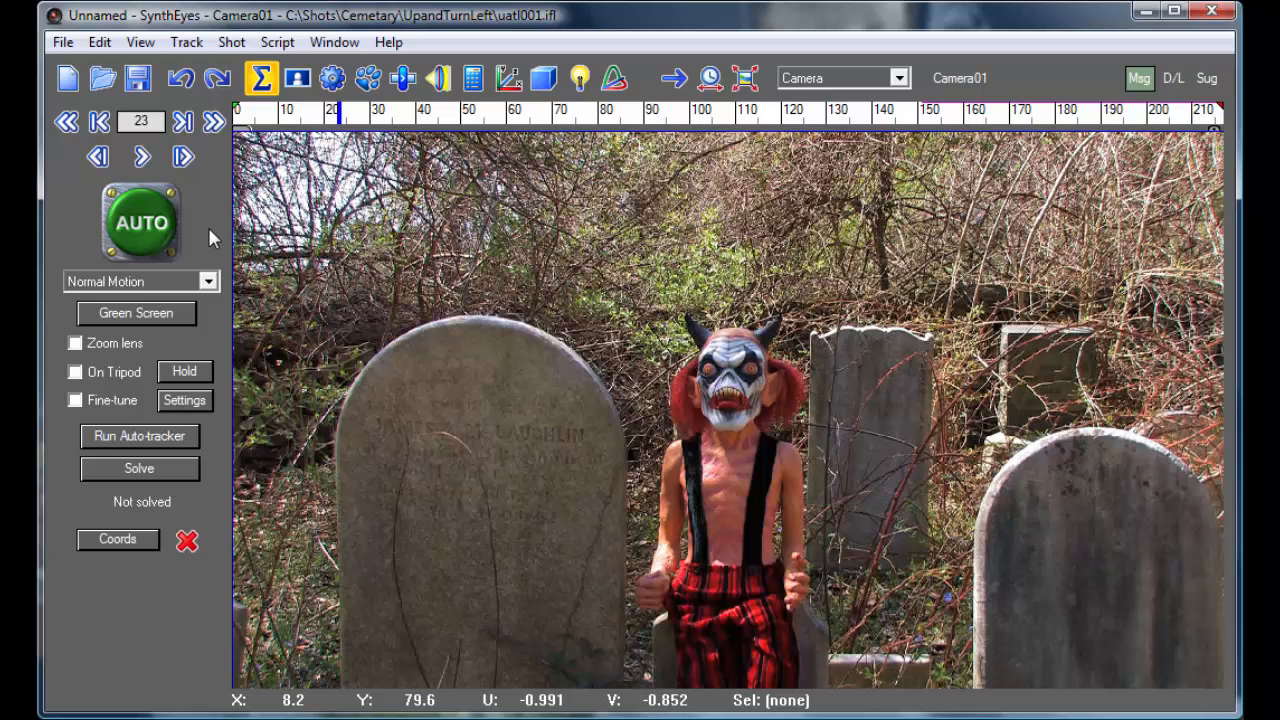
mouse_move(182, 237)
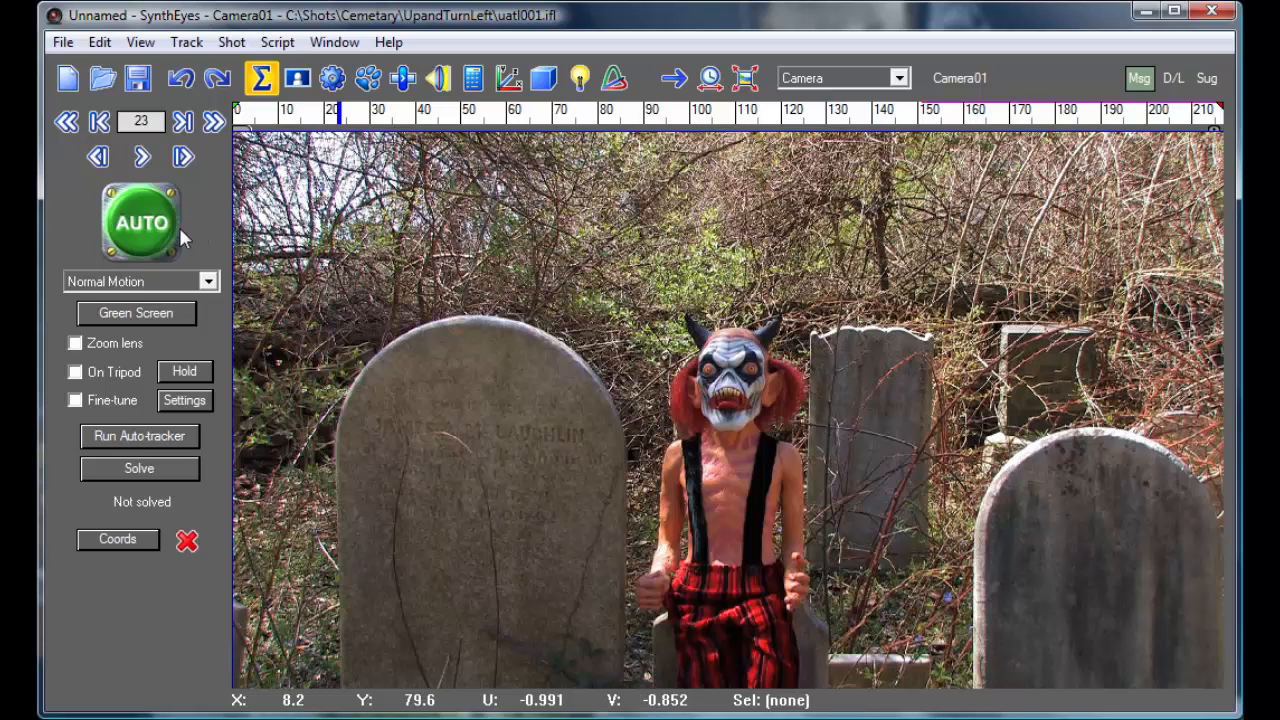
mouse_move(217, 238)
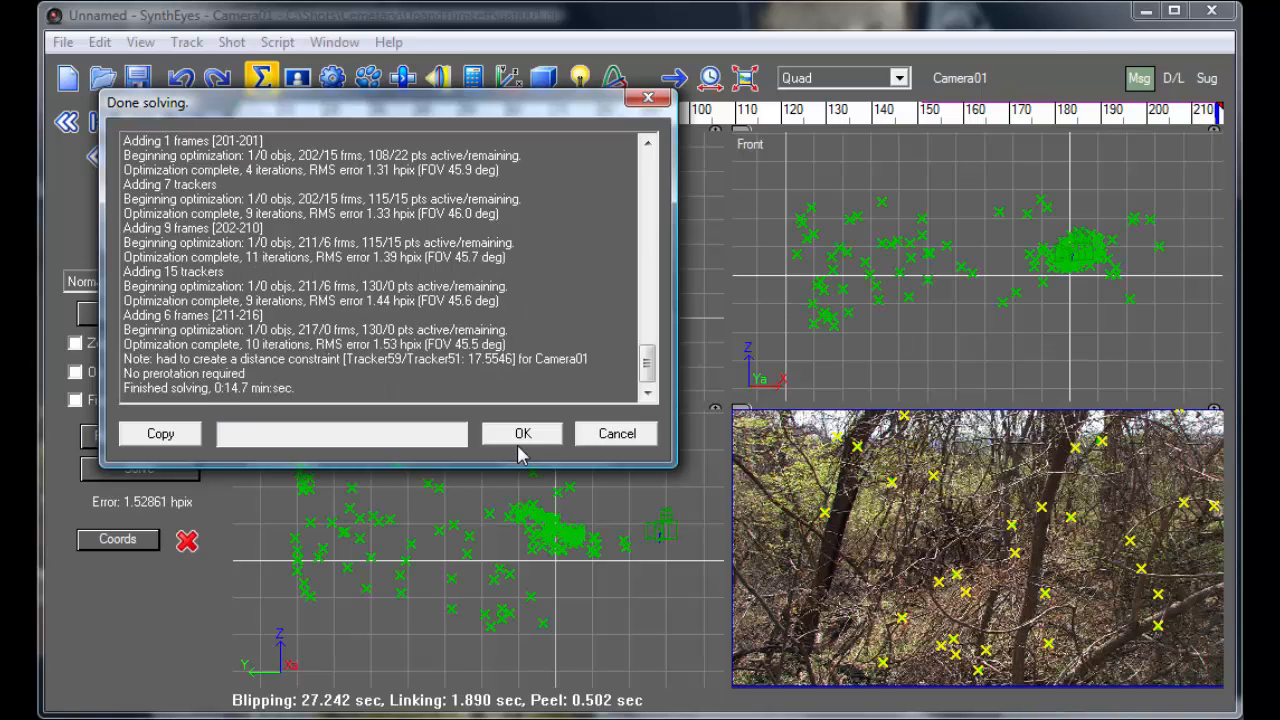
Dismiss the solve report and bring up the Solver panel for the shot.
click(521, 433)
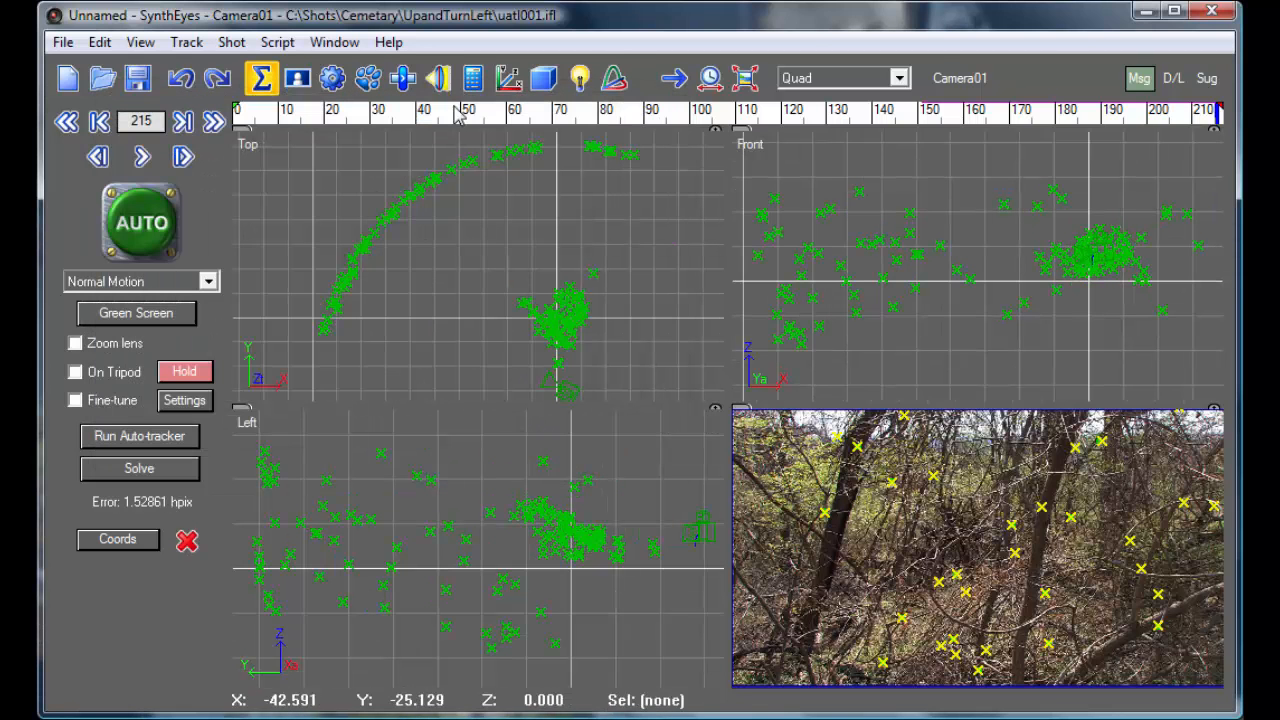
click(472, 78)
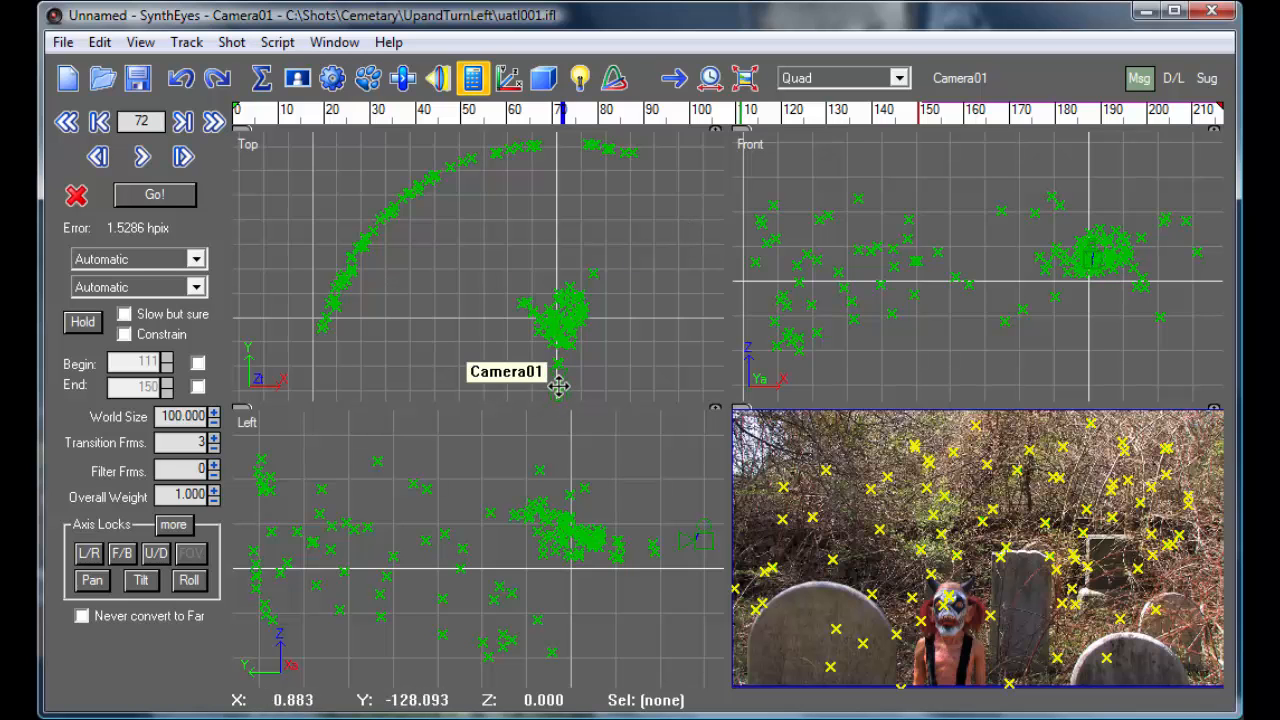
mouse_move(508, 362)
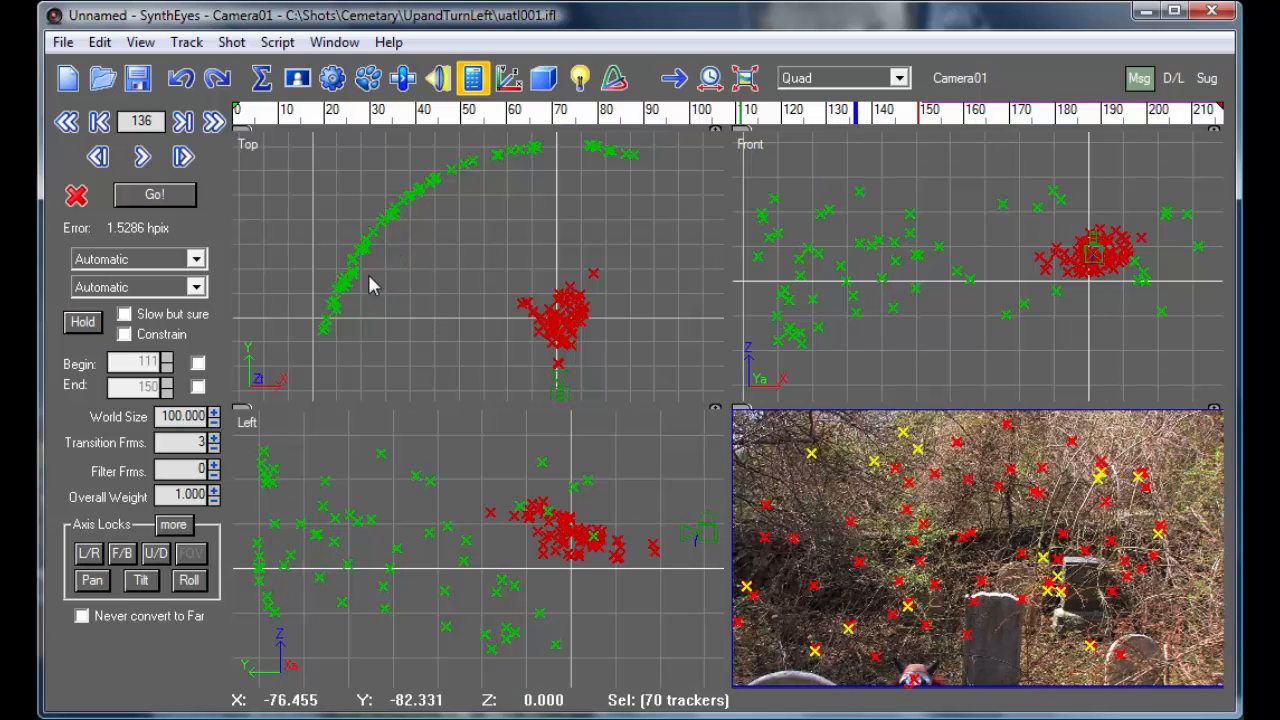
mouse_move(488, 182)
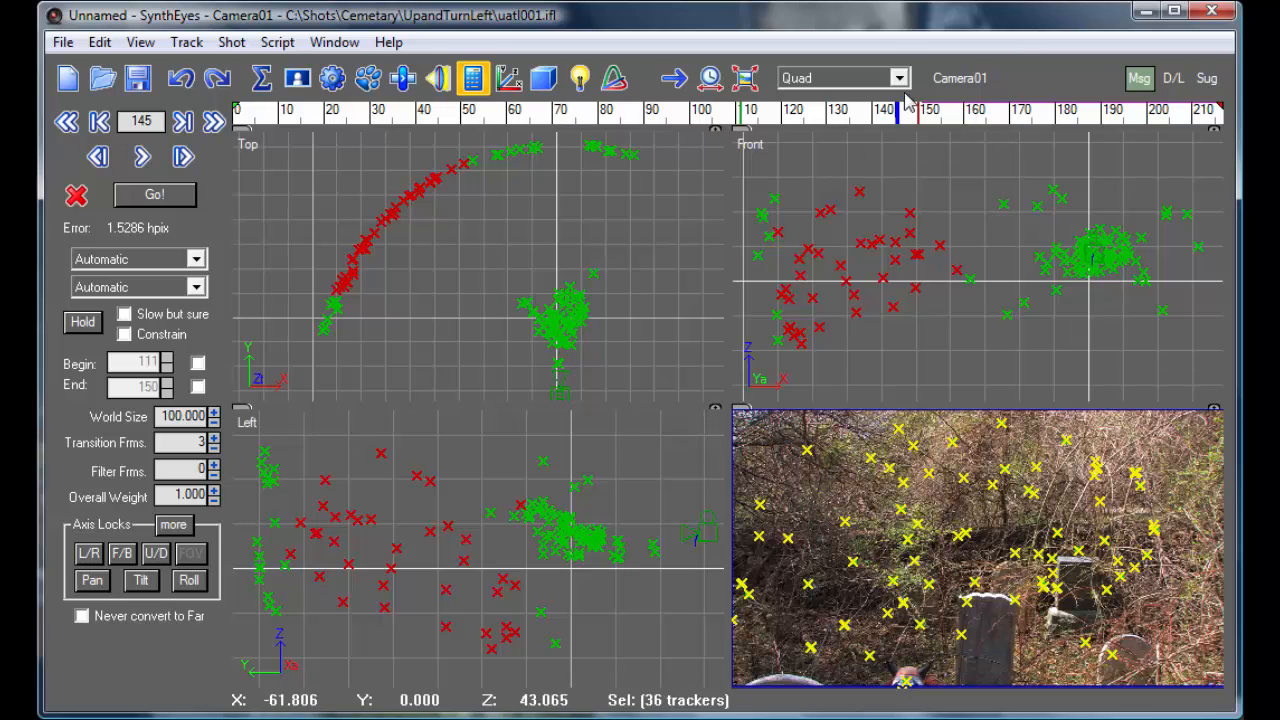
click(897, 78)
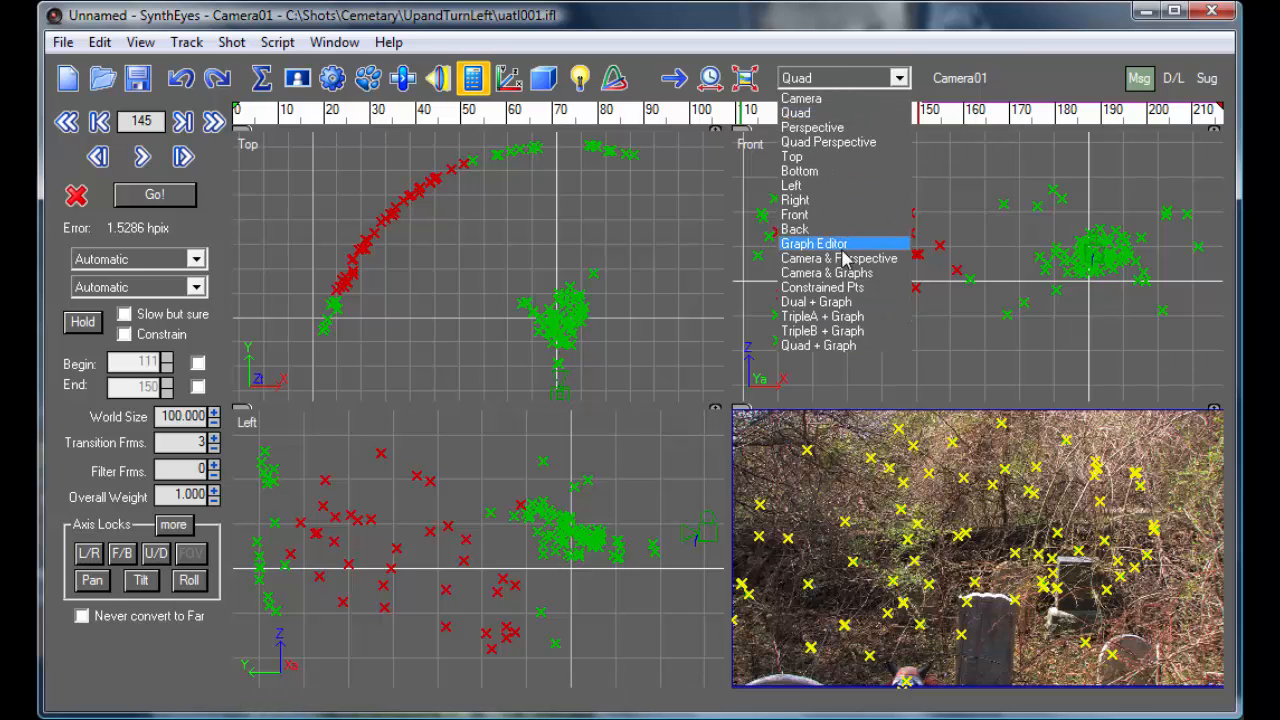
click(814, 243)
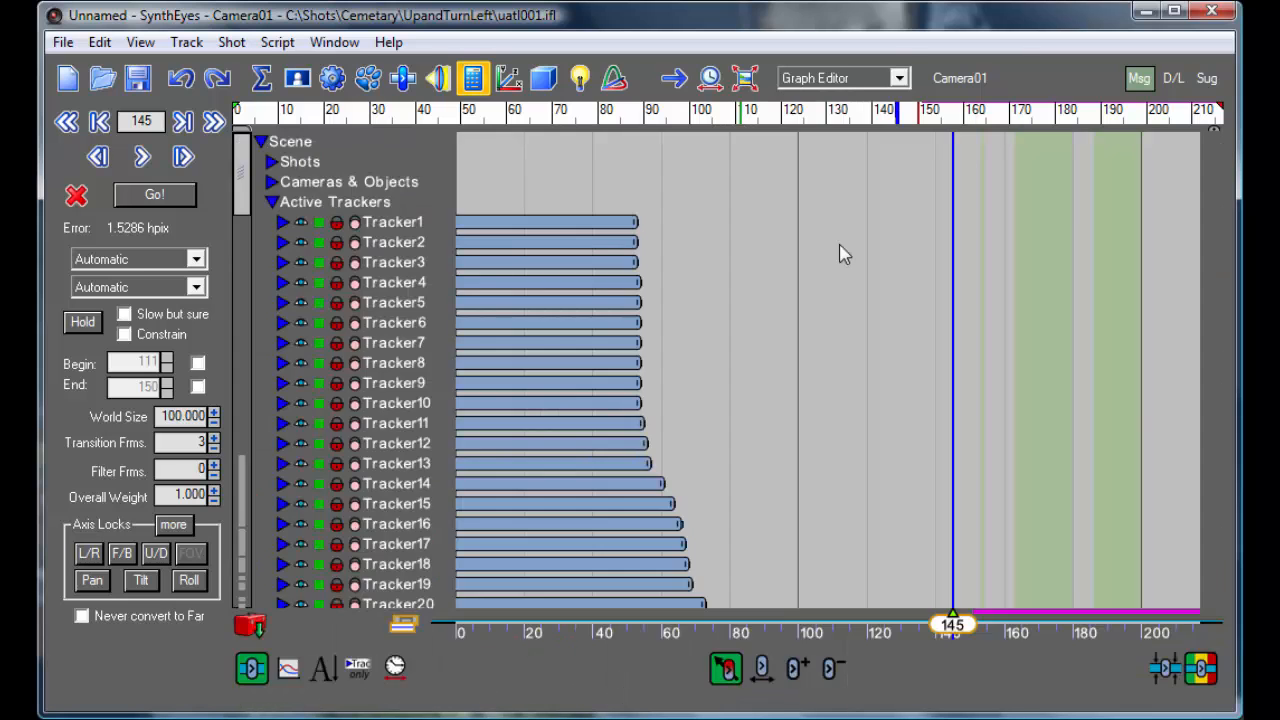
click(1164, 668)
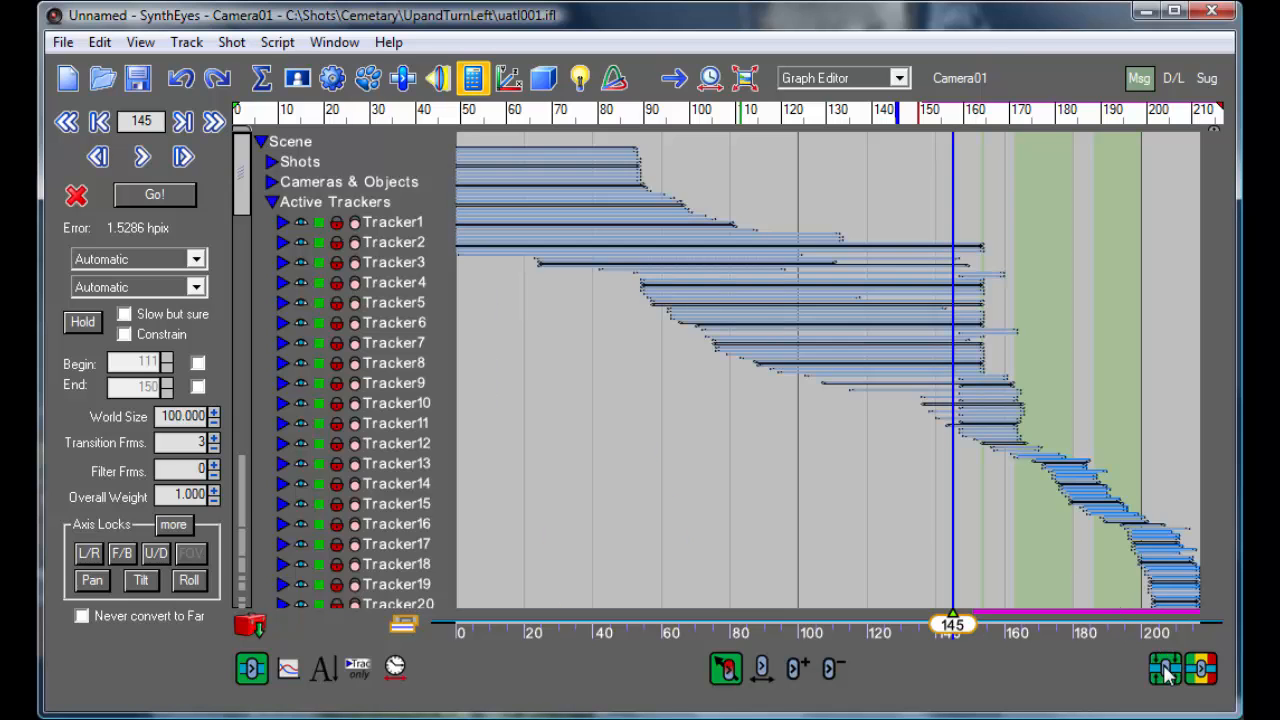
click(1165, 668)
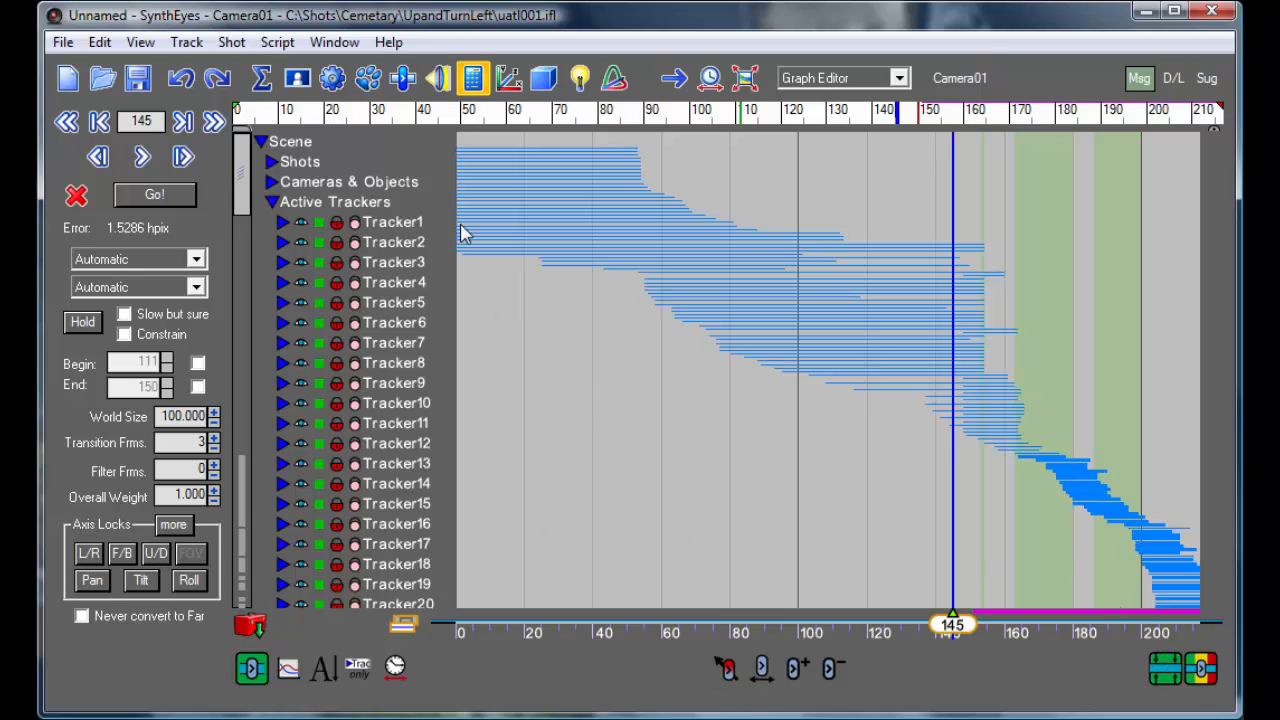
click(393, 221)
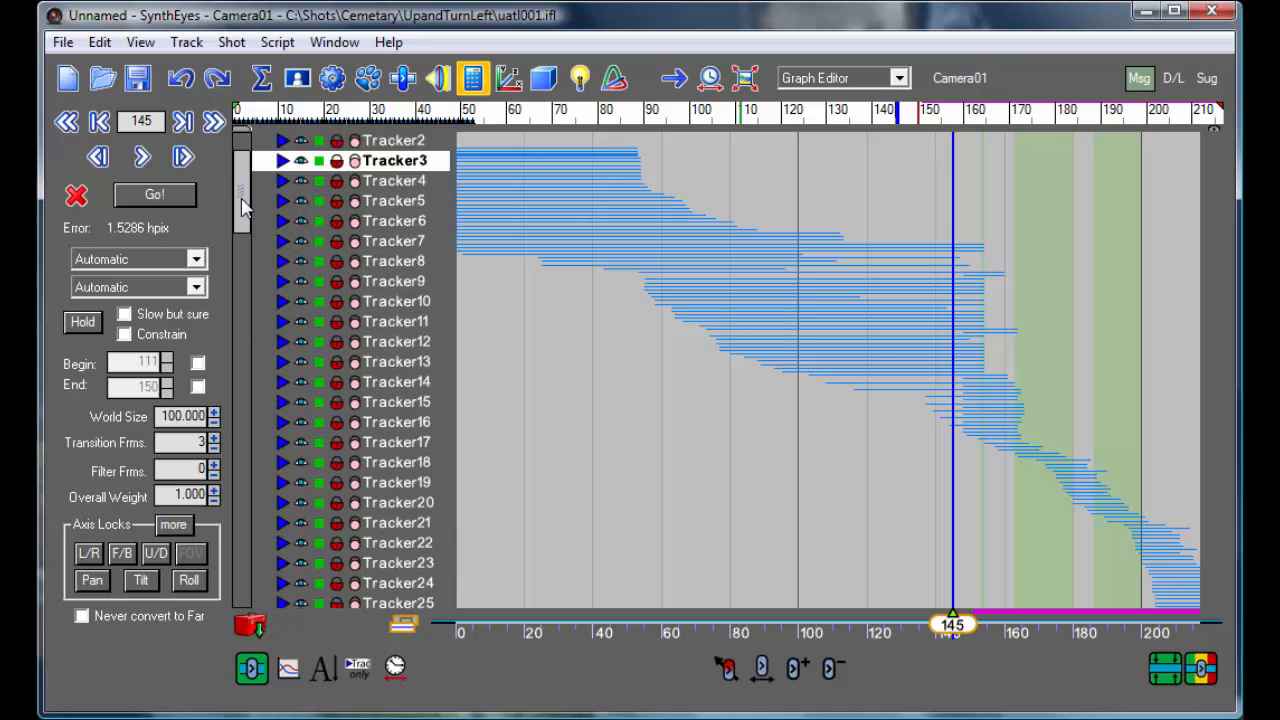
scroll(down, 3)
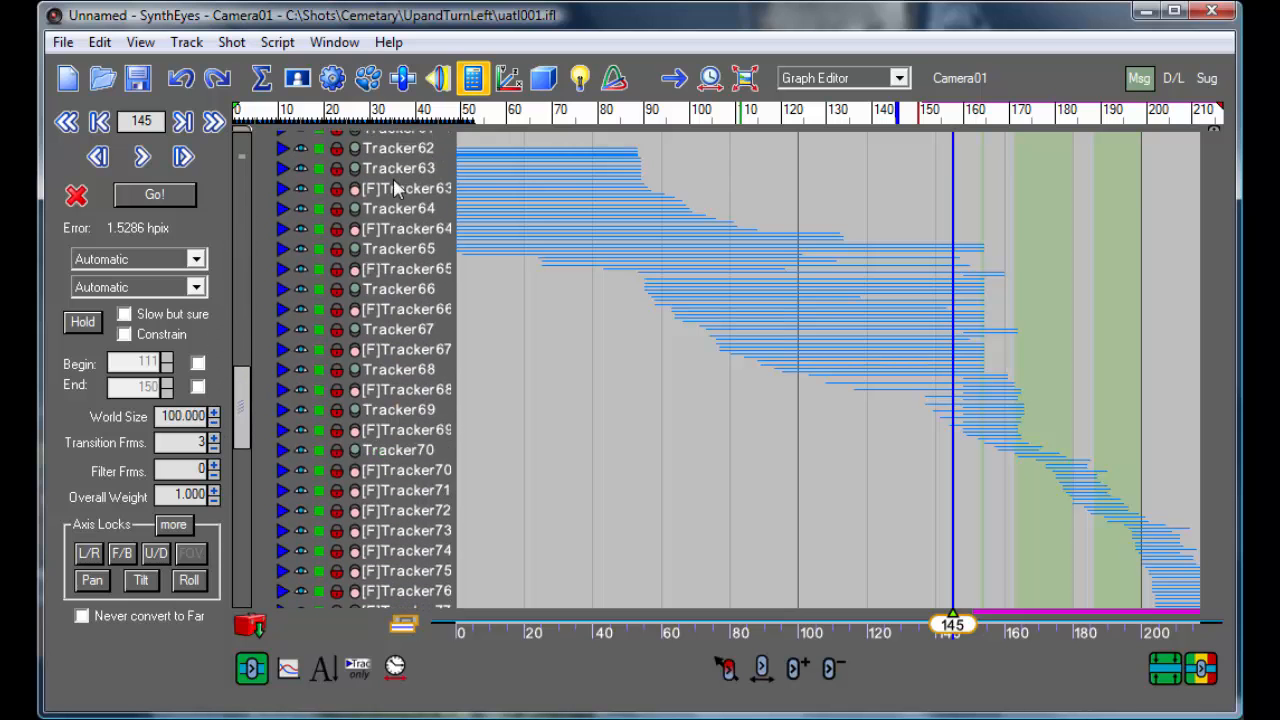
click(398, 329)
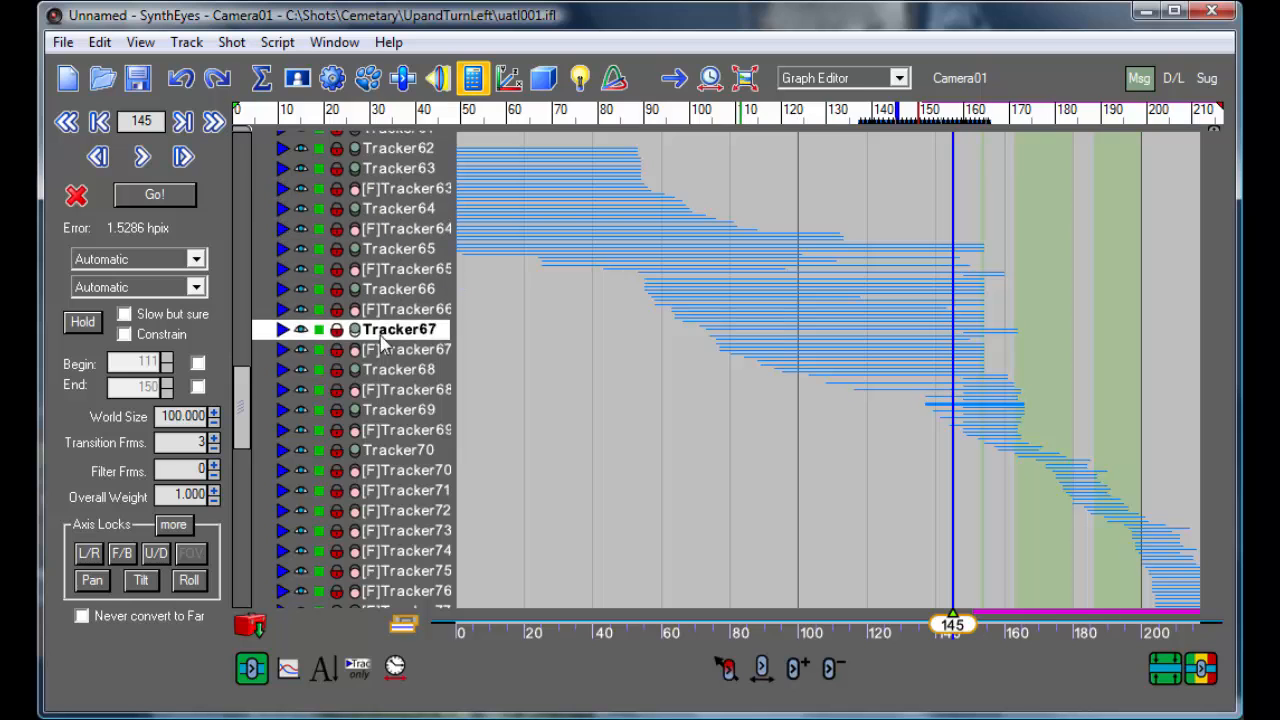
click(399, 369)
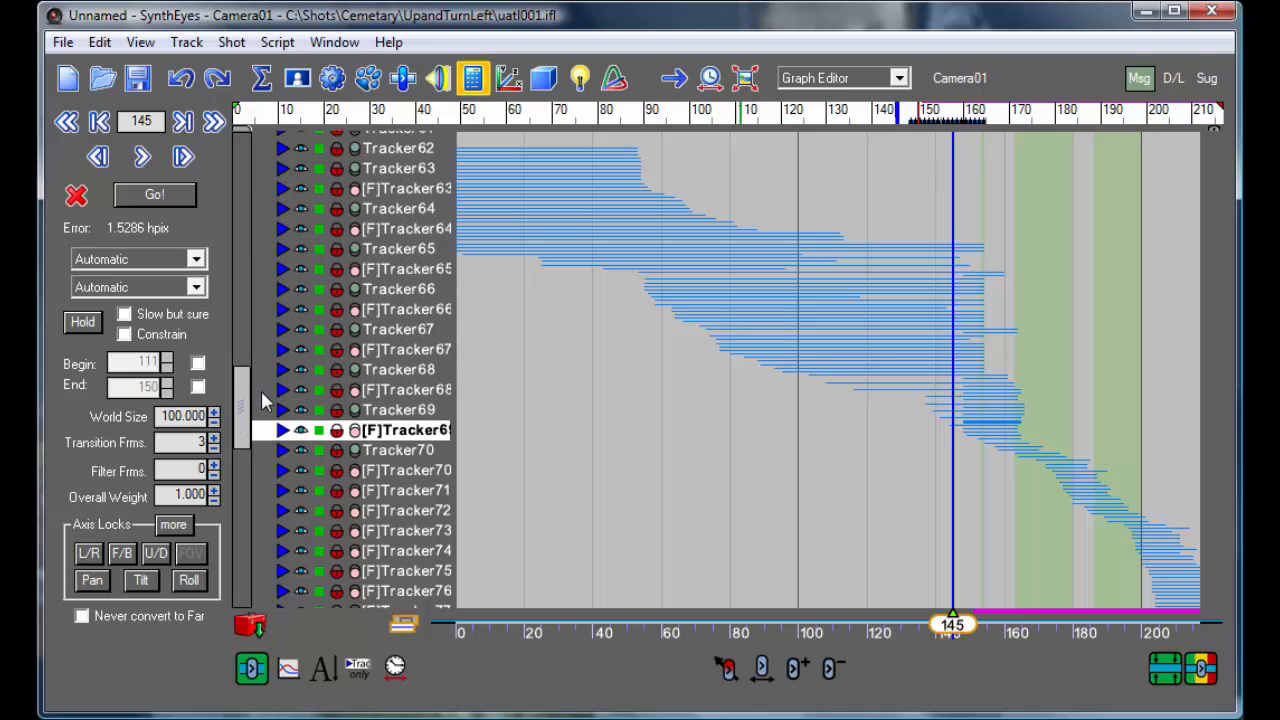
click(400, 289)
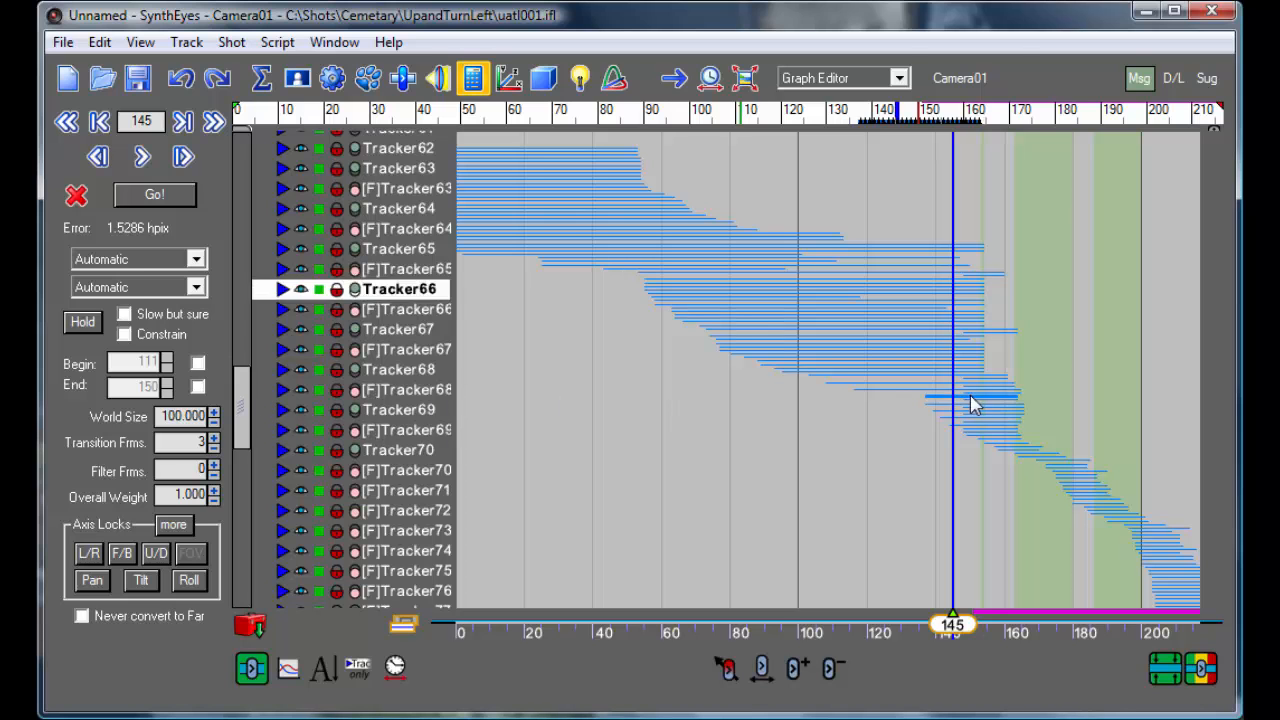
click(399, 369)
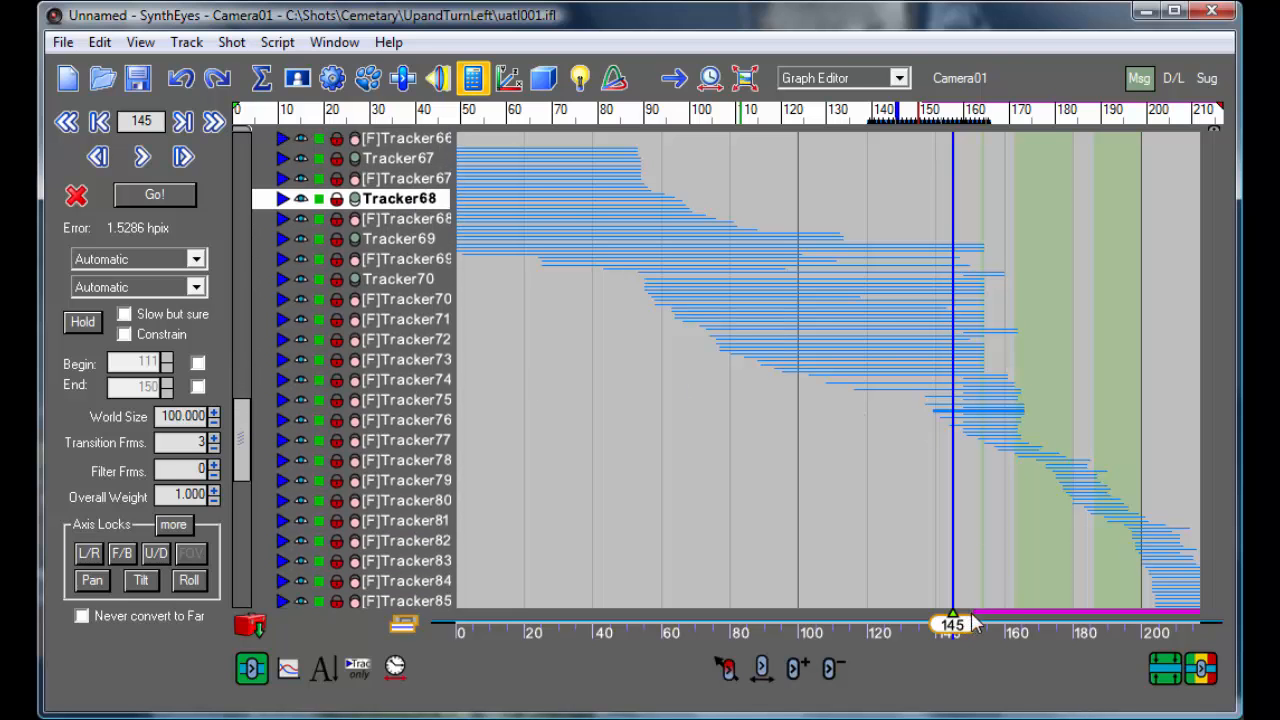
Select the far trackers [F]Tracker87 and [F]Tracker91 in the Graph Editor list.
click(400, 399)
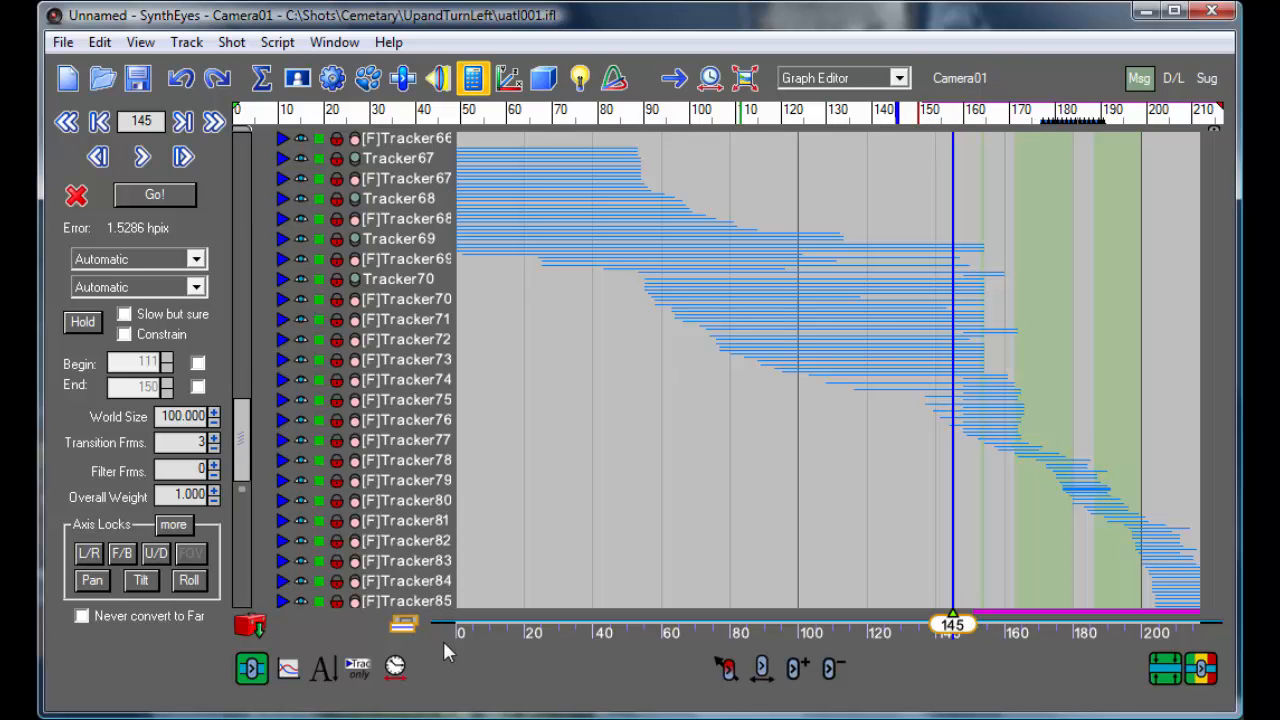
scroll(down, 3)
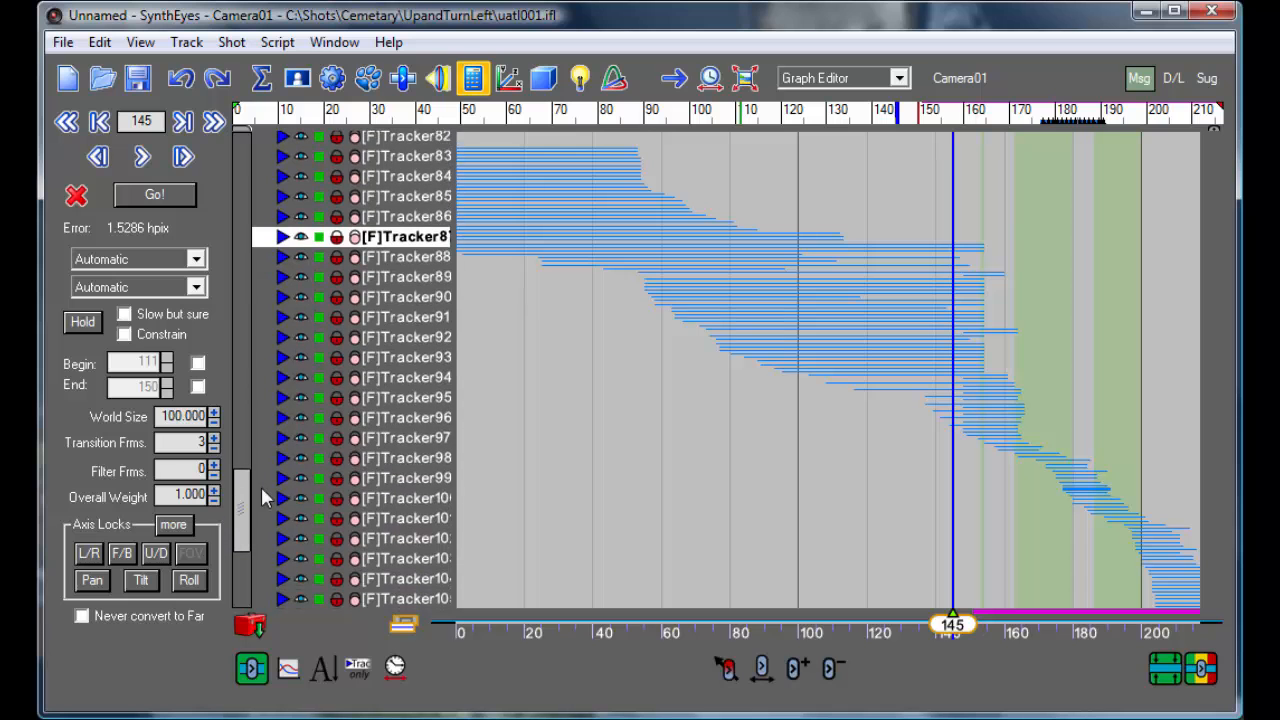
click(400, 518)
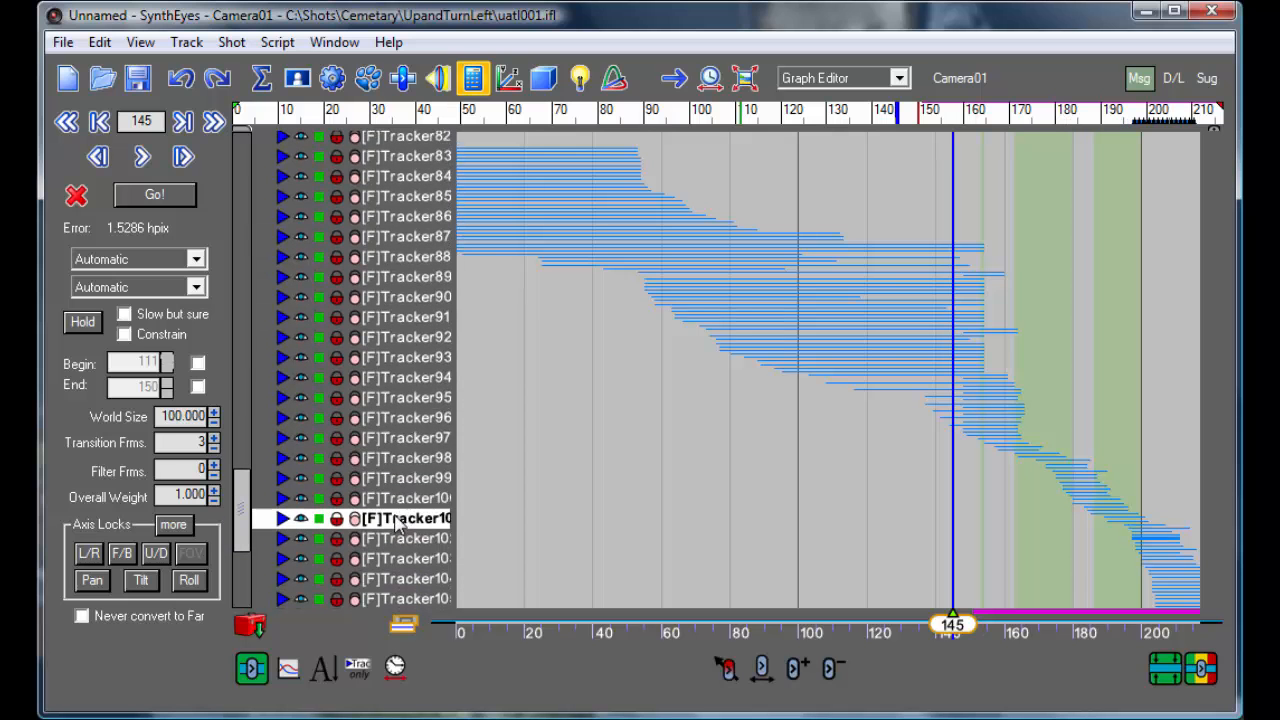
click(405, 317)
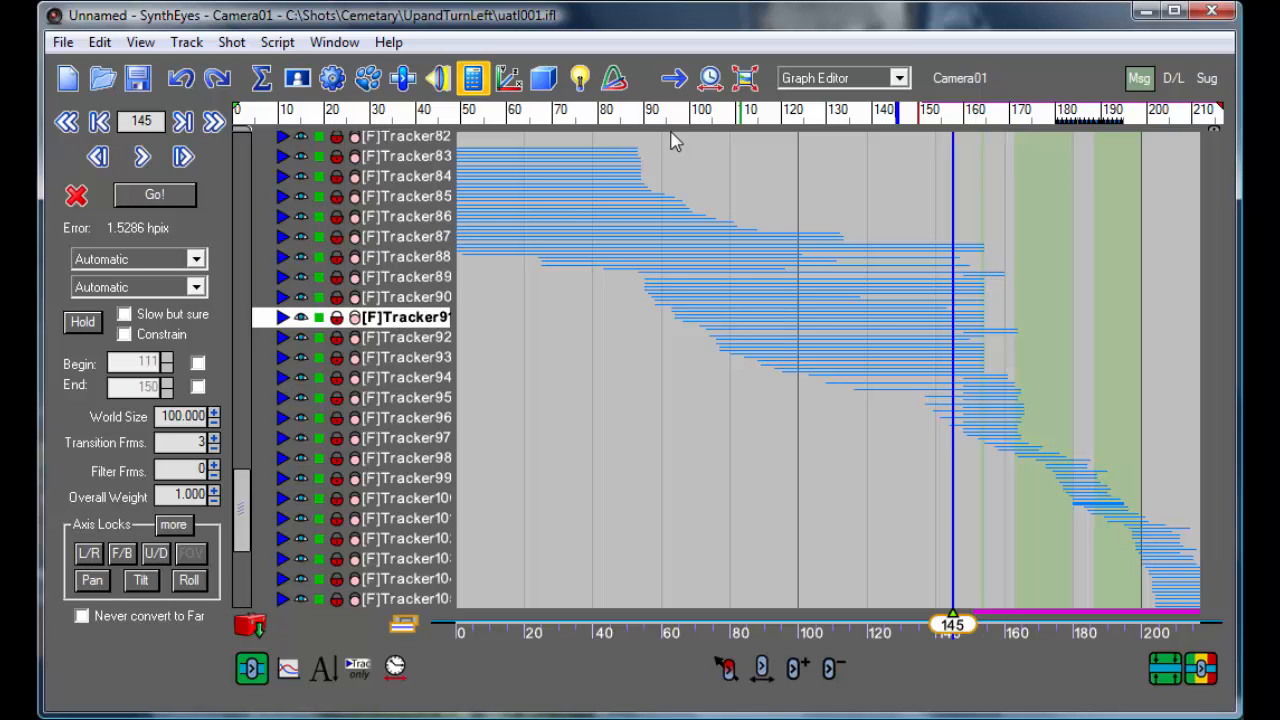
mouse_move(712, 135)
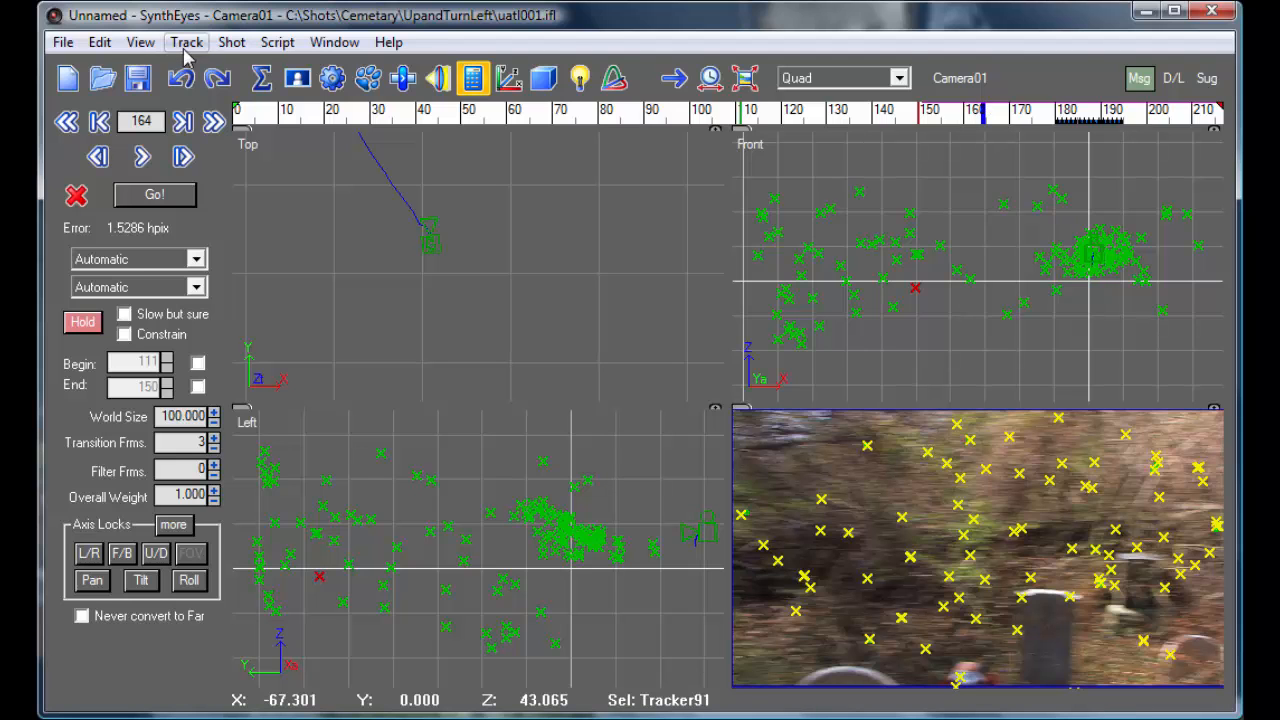
click(186, 42)
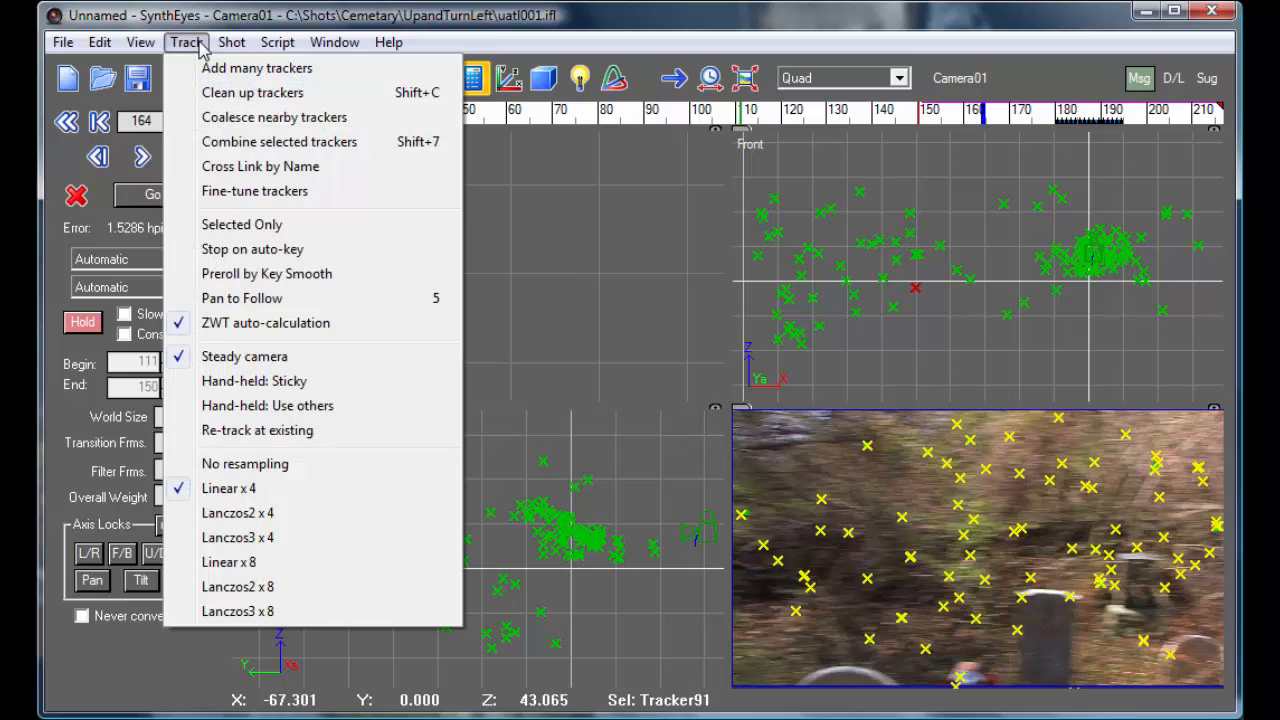
click(334, 42)
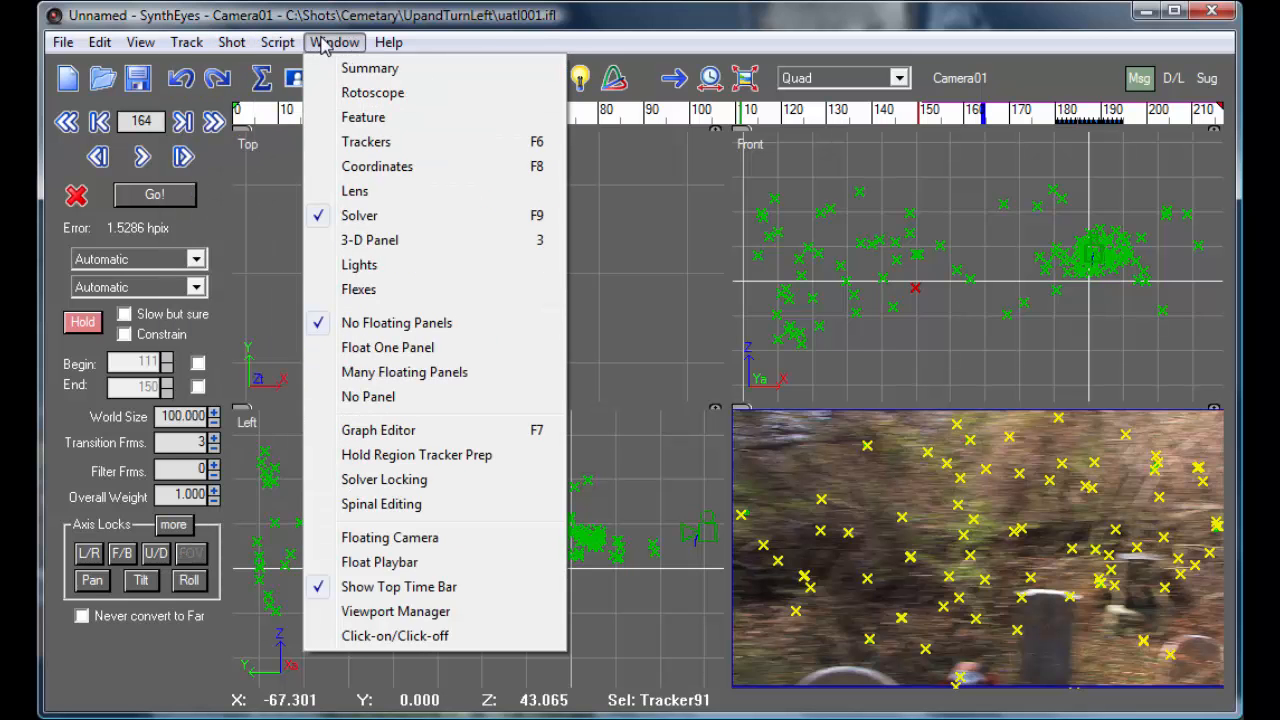
mouse_move(435, 527)
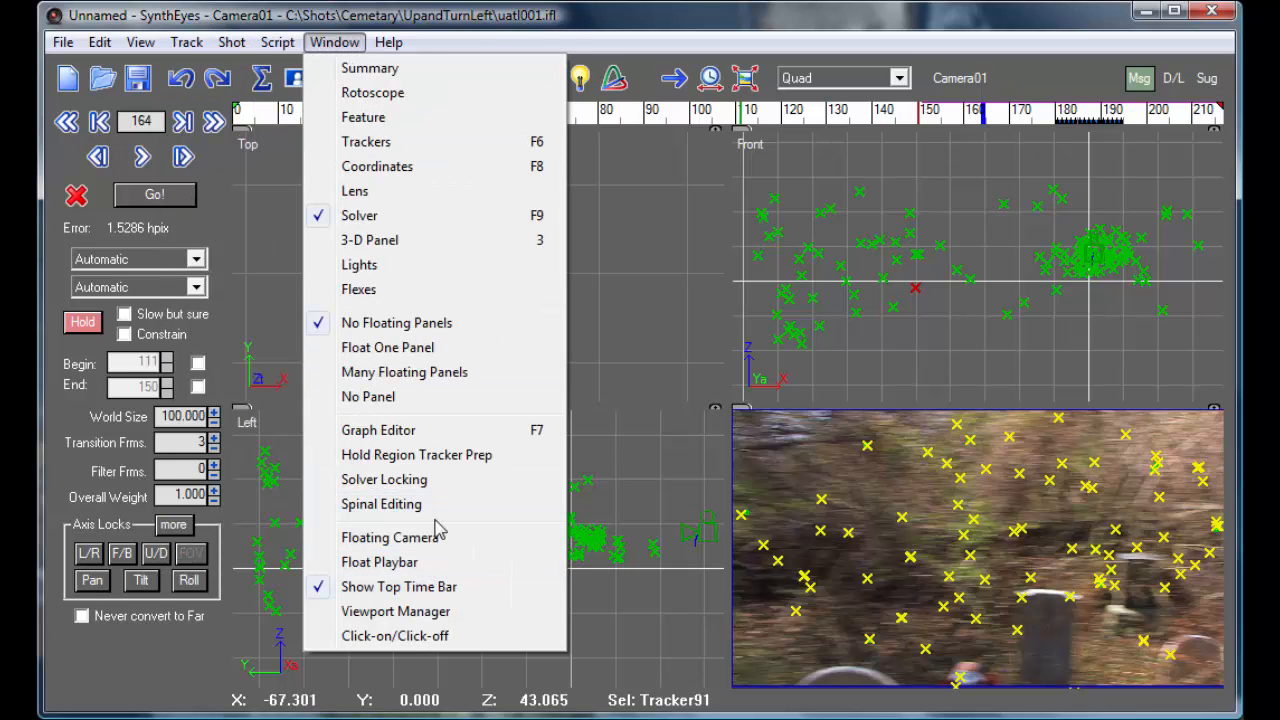
click(416, 454)
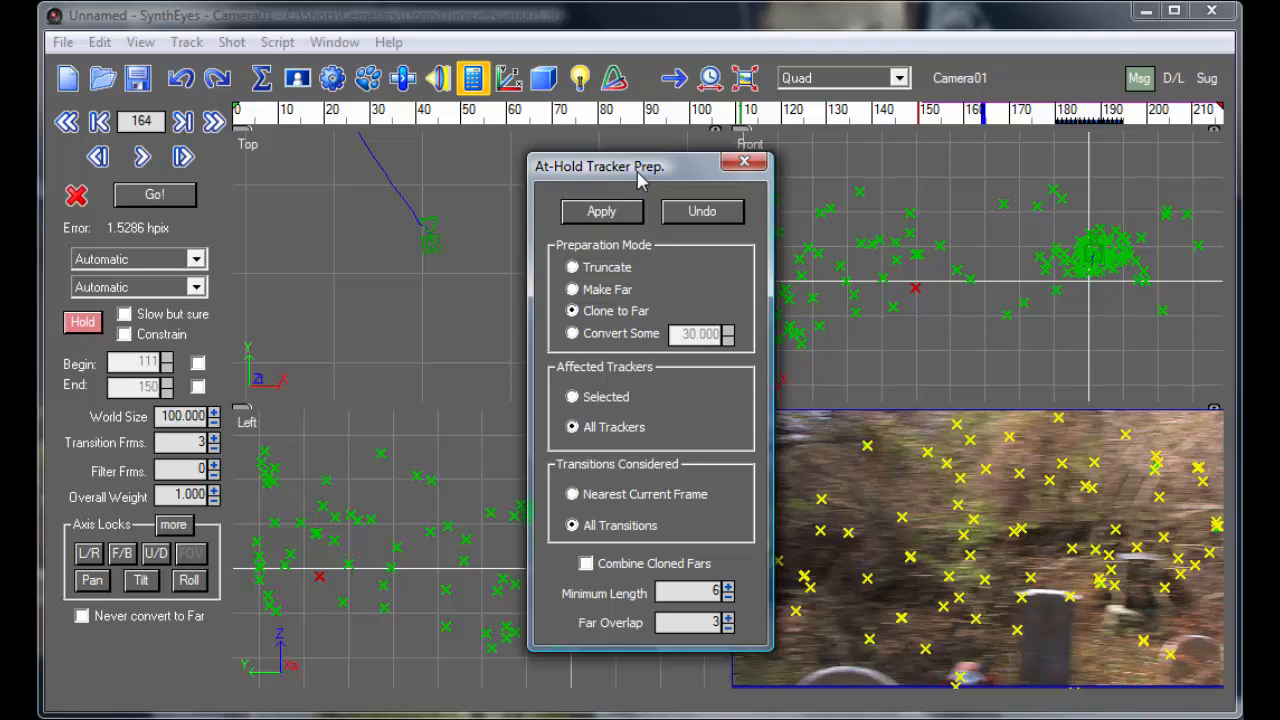
mouse_move(595, 312)
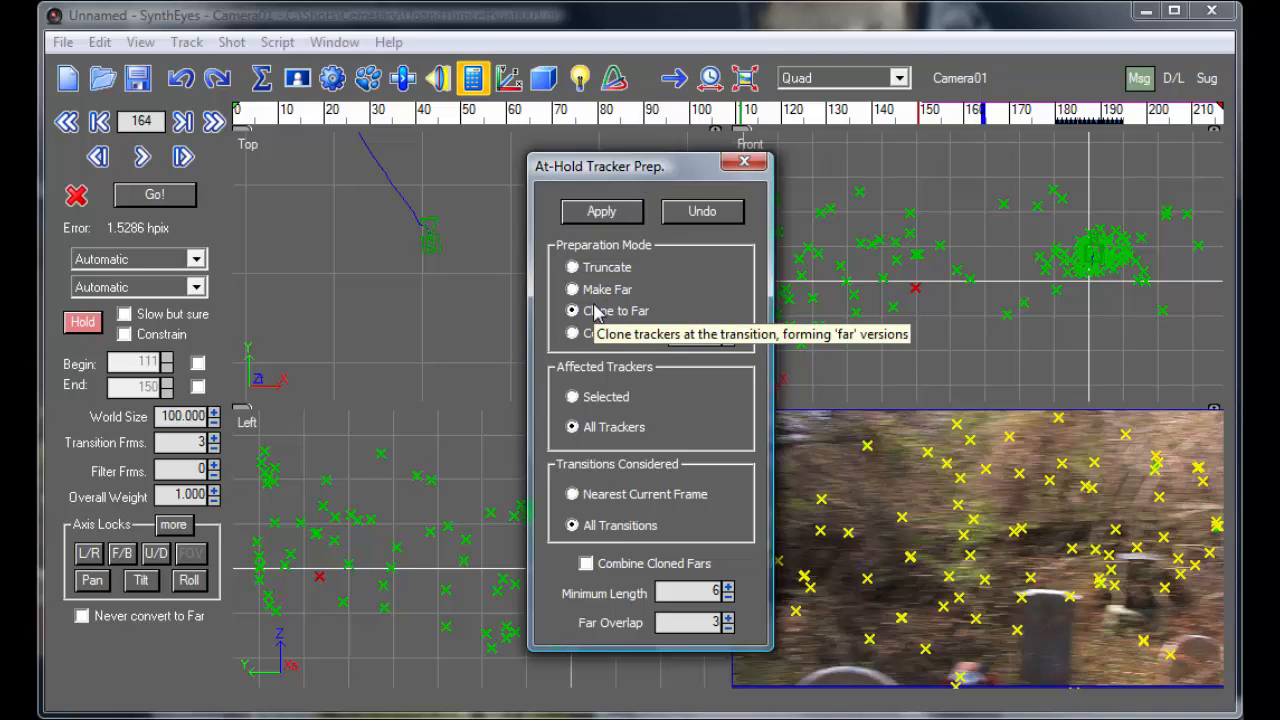
mouse_move(730, 398)
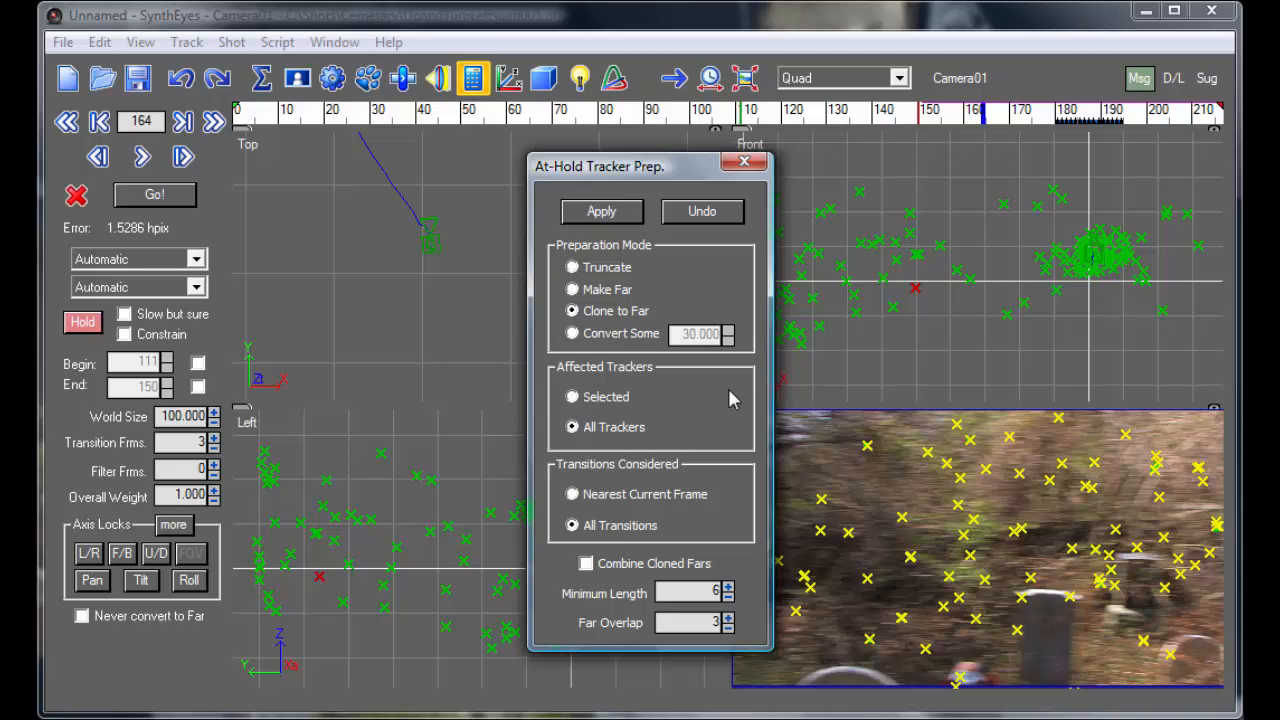
mouse_move(740, 268)
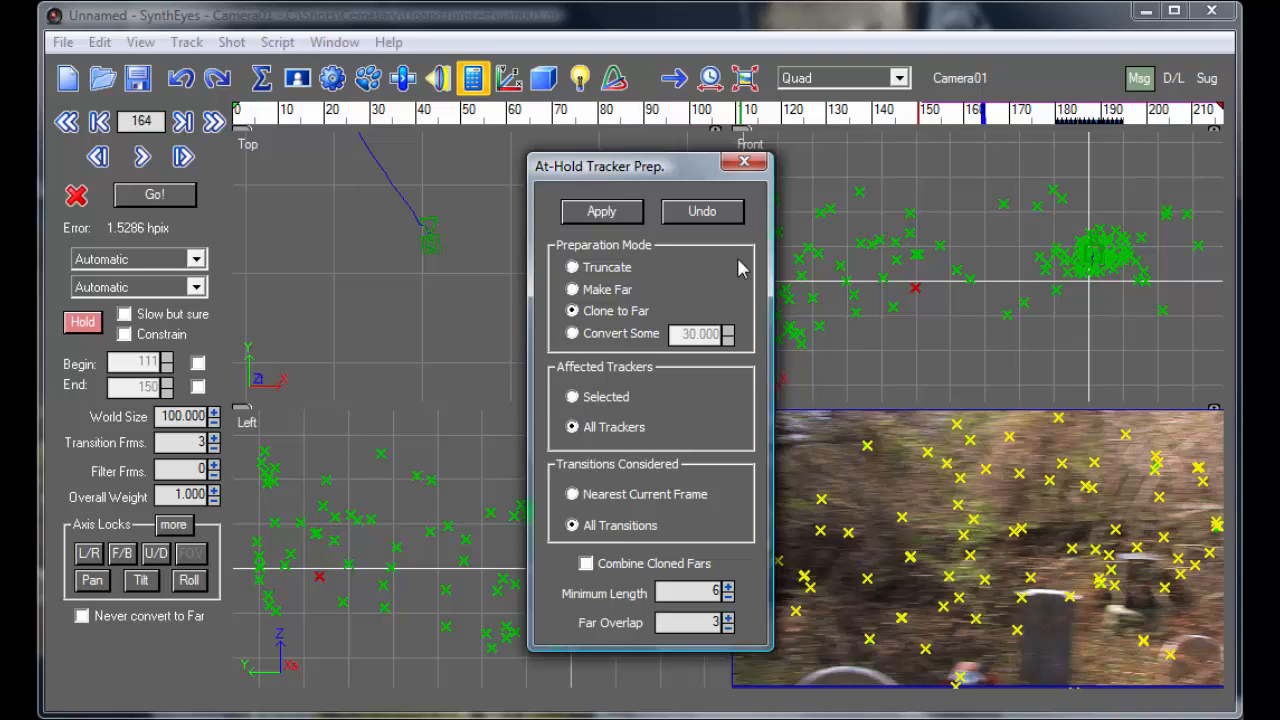
mouse_move(738, 255)
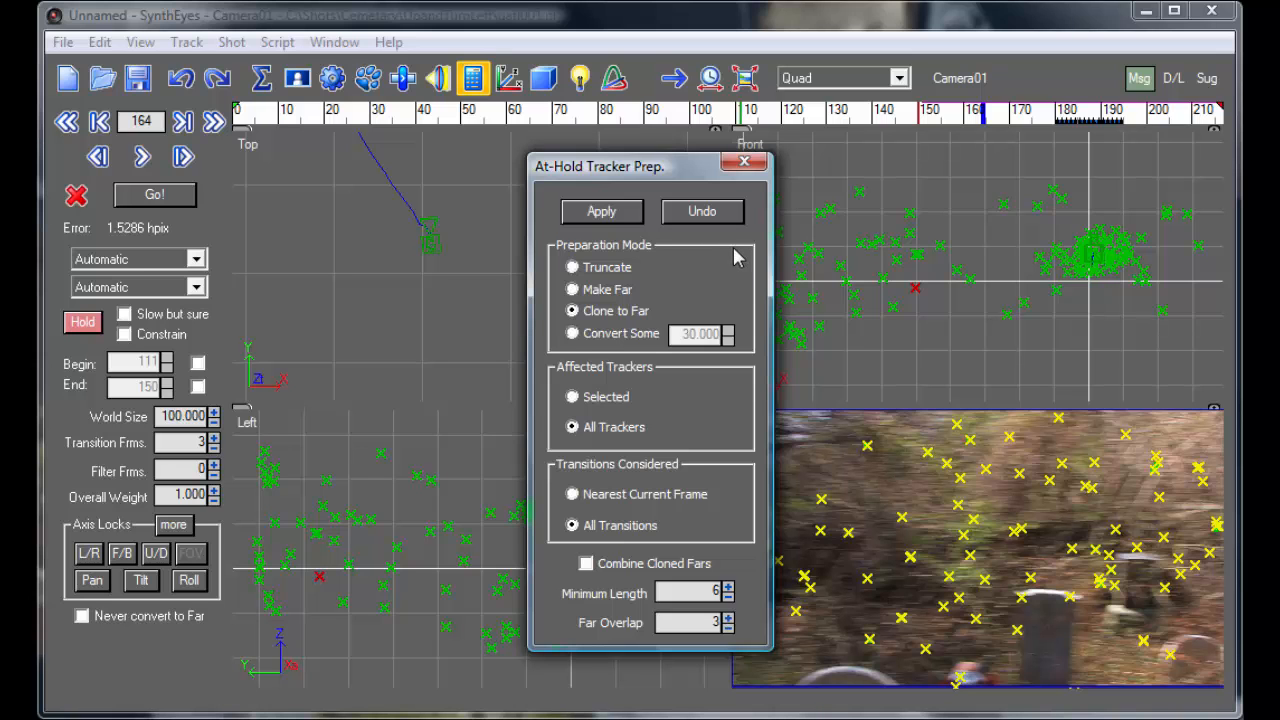
mouse_move(768, 245)
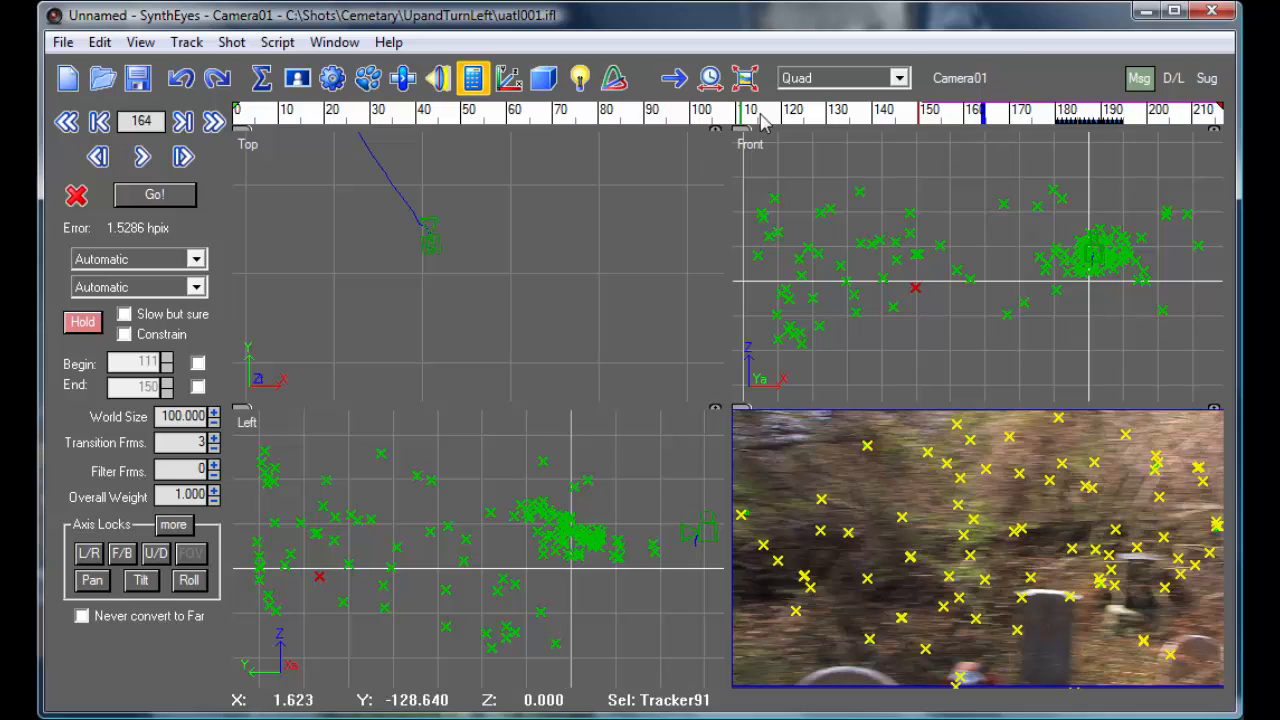
mouse_move(740, 169)
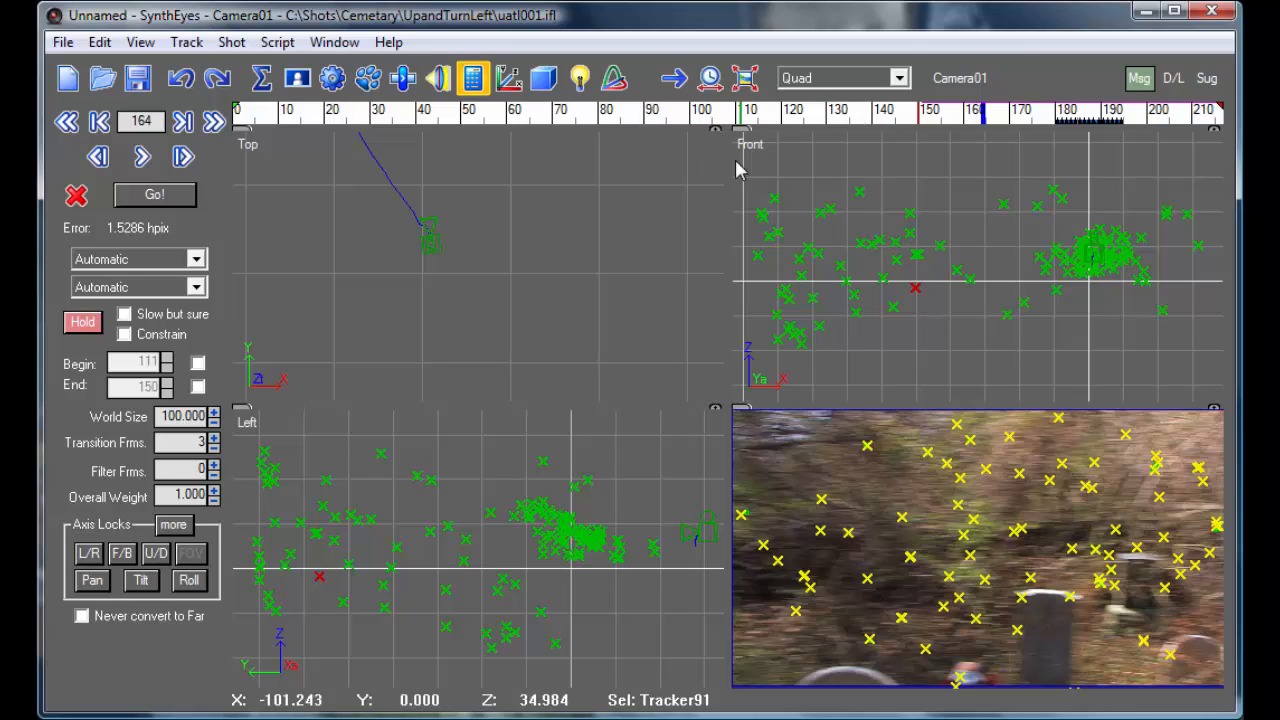